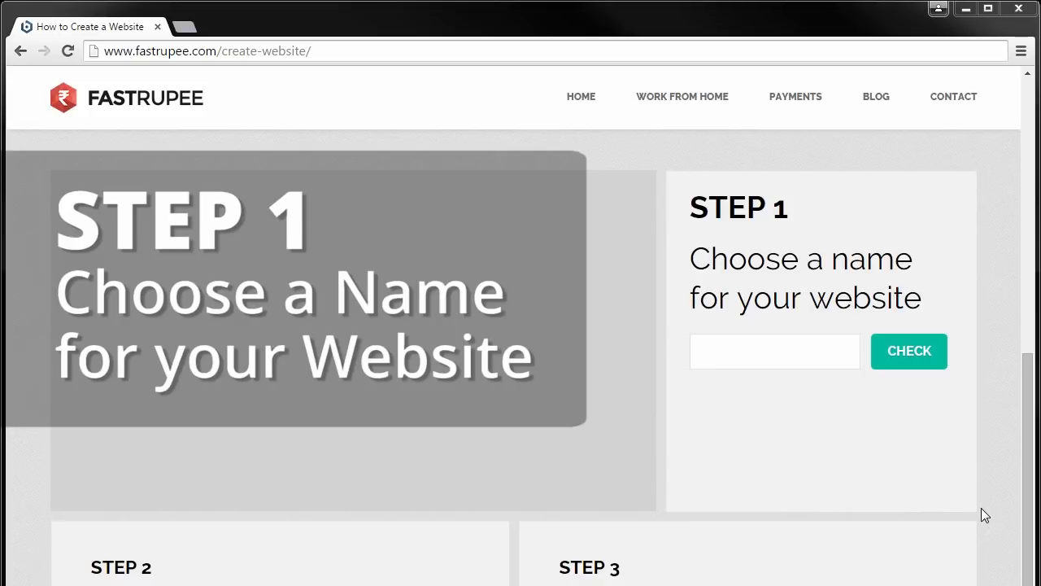
- Enter filmywedding.com as the website name in Step 1 and check its availability
click(773, 351)
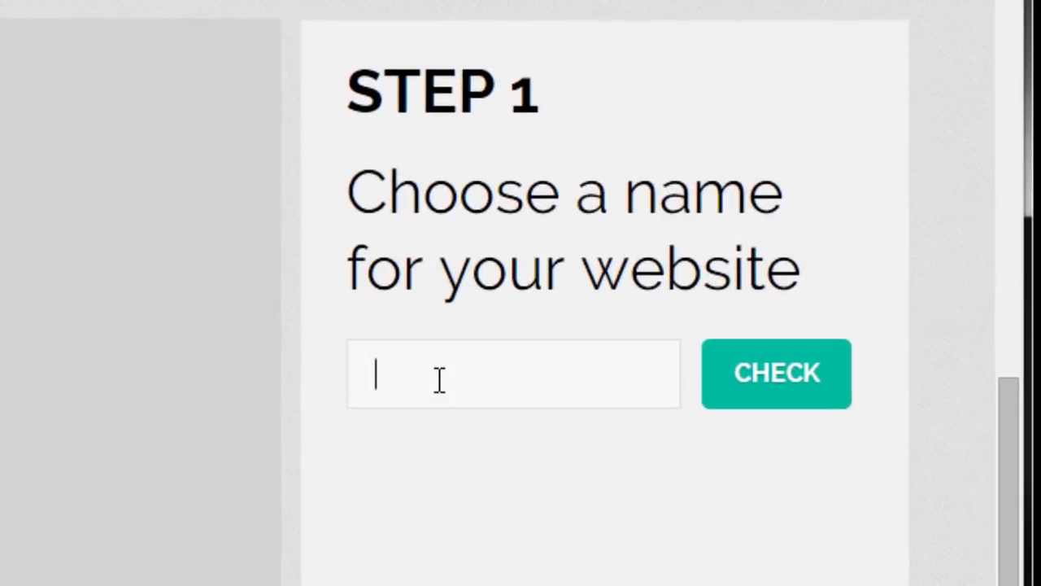
text(filmywe)
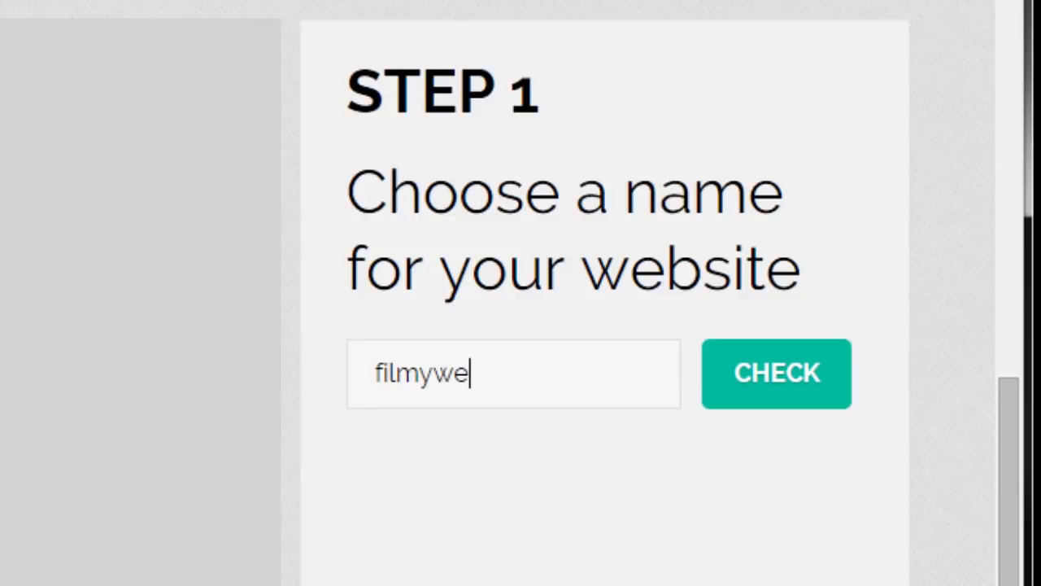
text(dding.com)
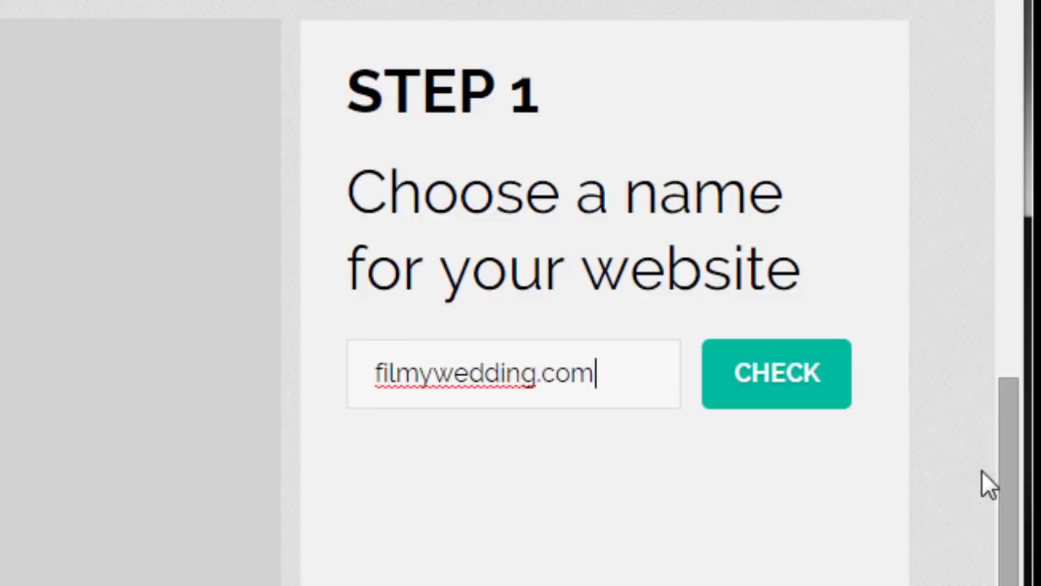
click(775, 373)
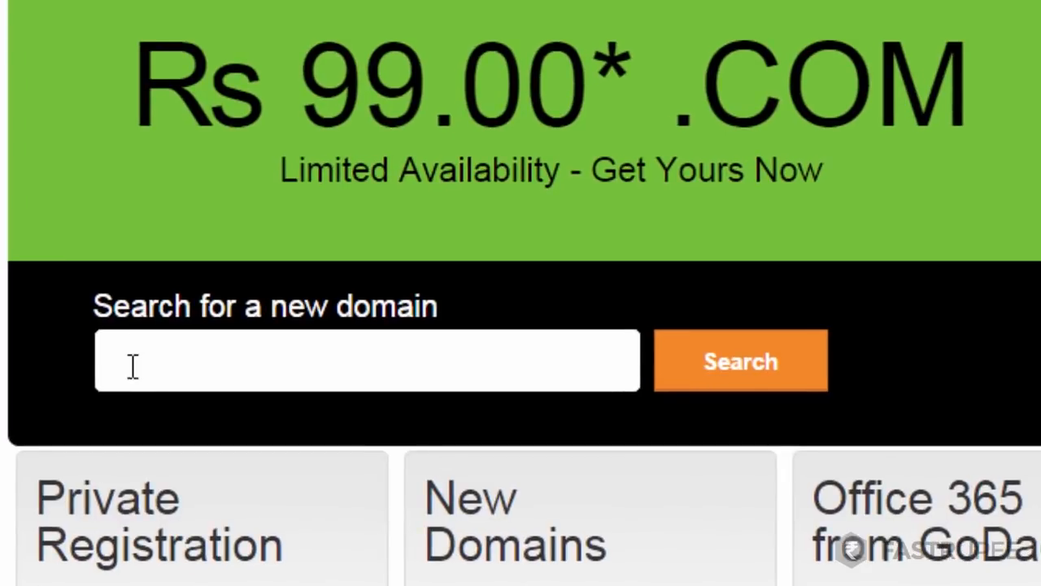
- Search filmywedding.com on GoDaddy, add it to the cart at Rs 111.00 and proceed to checkout
text(filmyweddi)
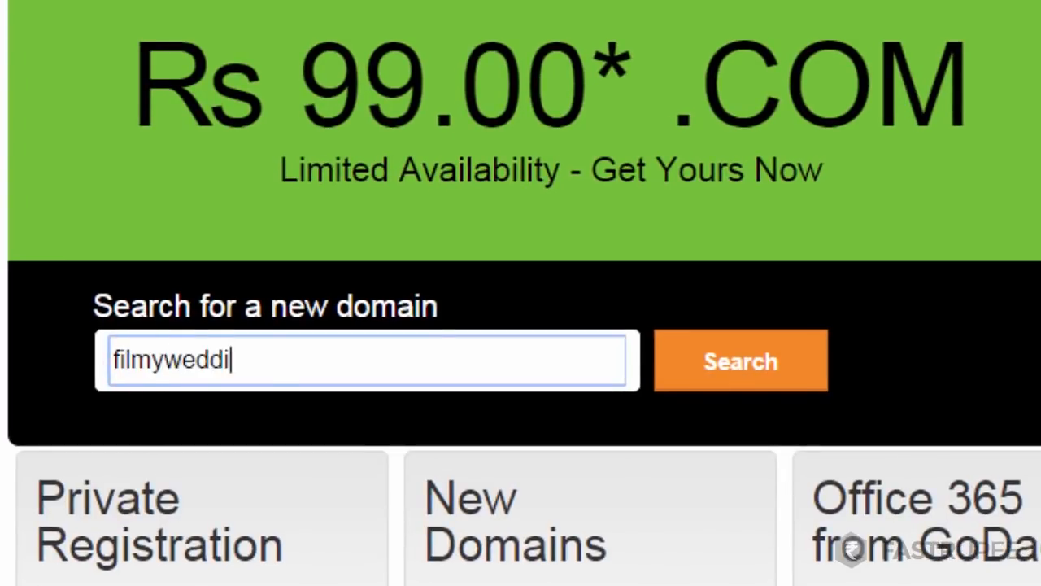
click(740, 361)
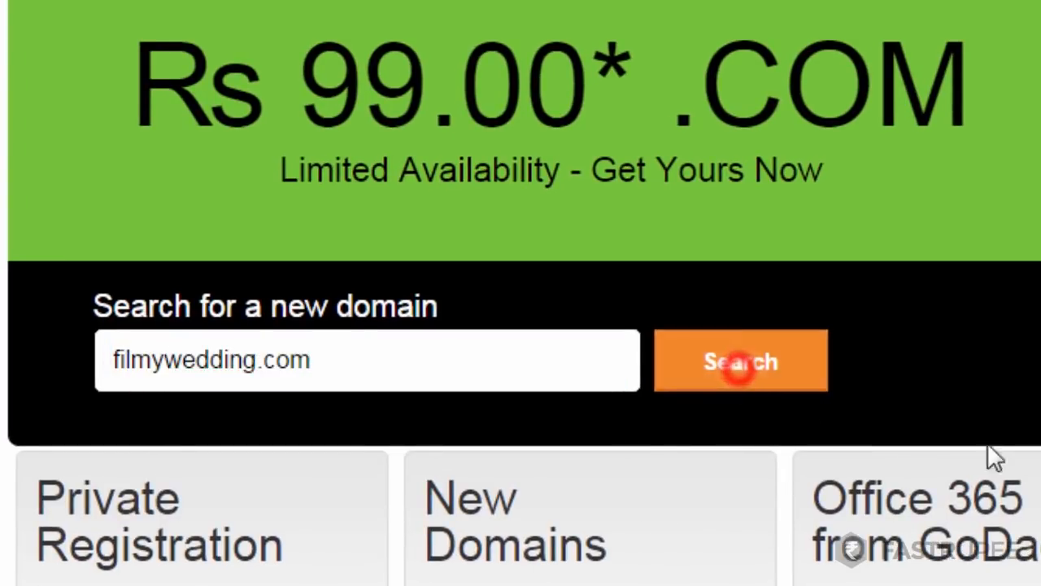
click(739, 361)
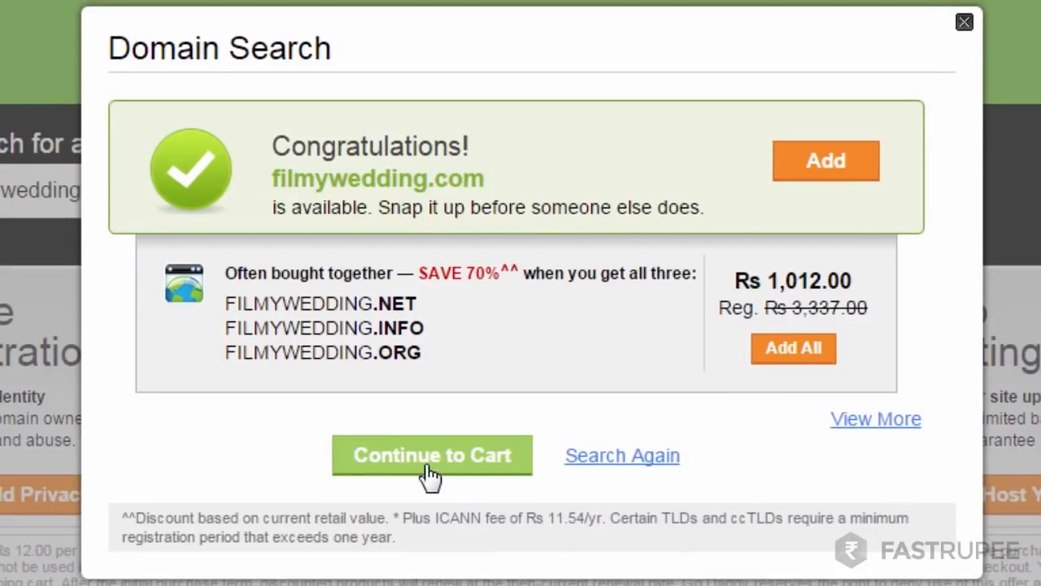
click(433, 455)
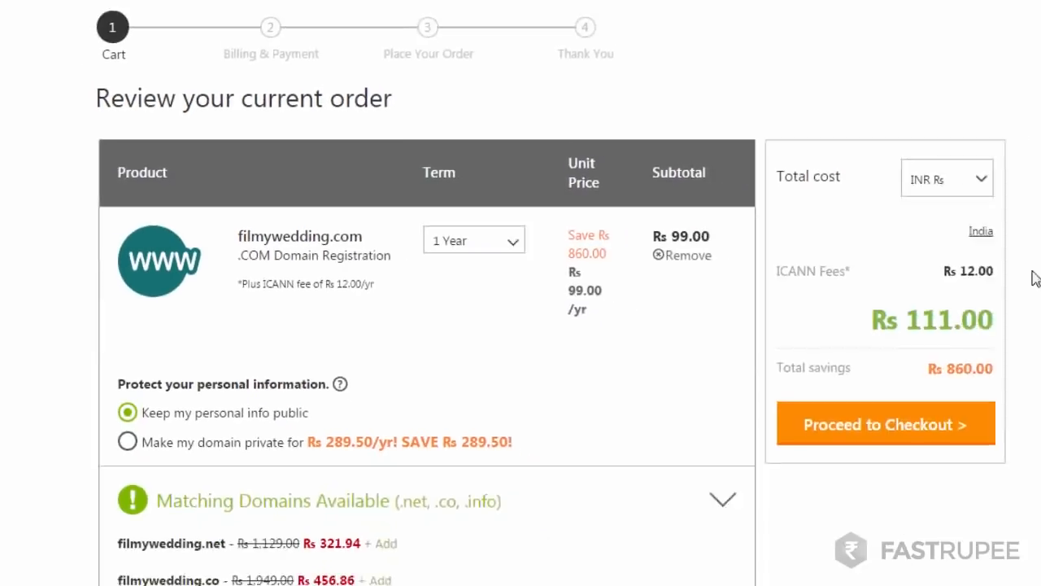
scroll(down, 3)
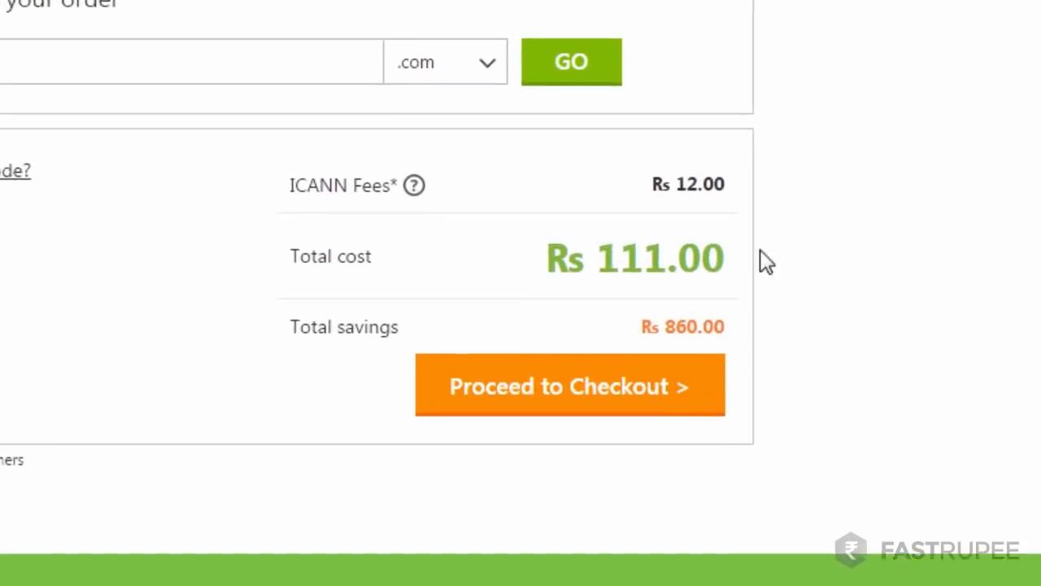
click(569, 384)
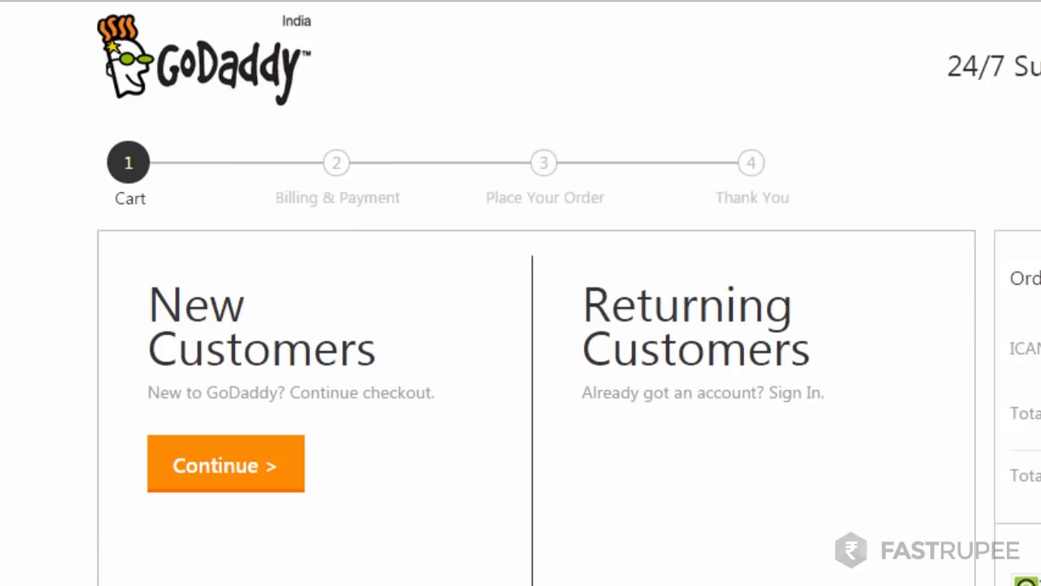
- Continue as a new customer, fill the account details and move on to review the order
click(224, 464)
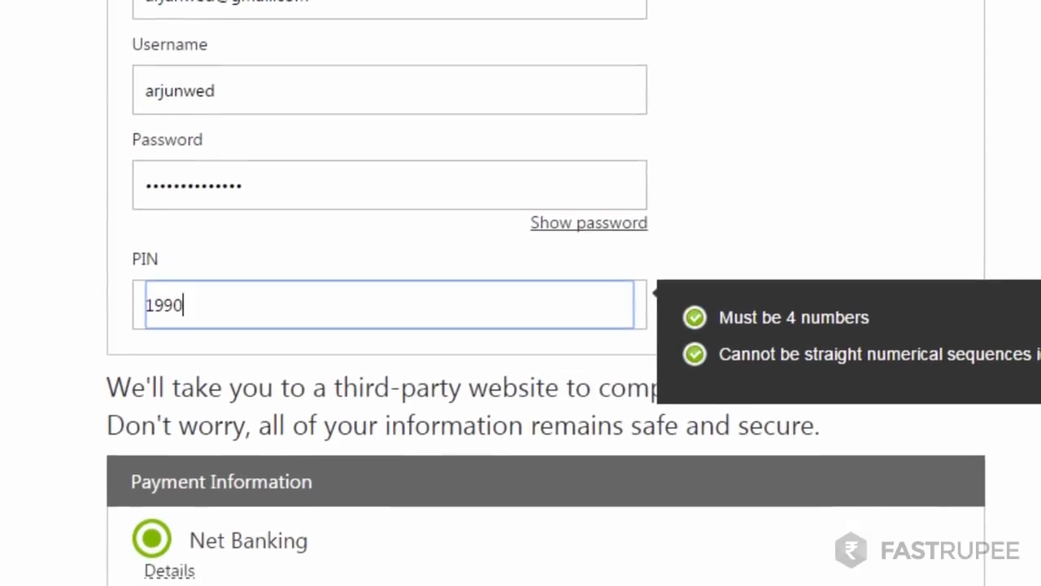
scroll(down, 3)
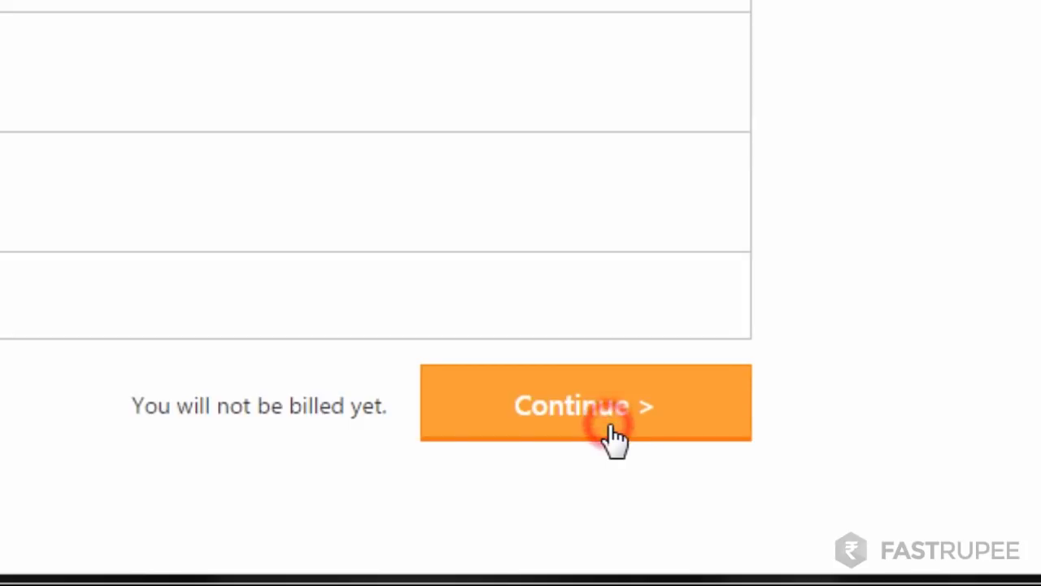
click(585, 403)
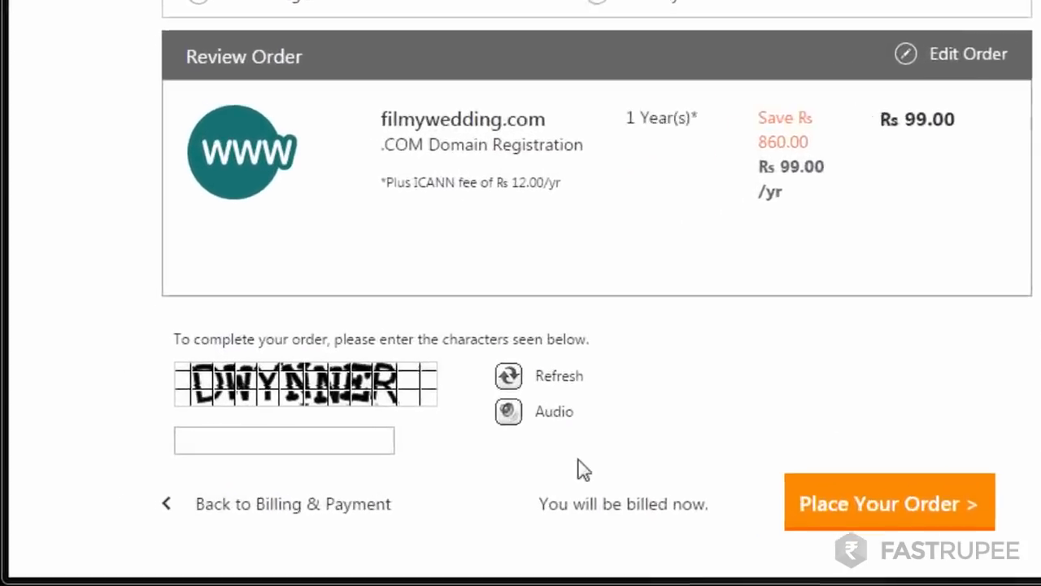
- Enter the captcha DWYNNE, agree to the registration agreements and place the filmywedding.com order
text(DWYNNE)
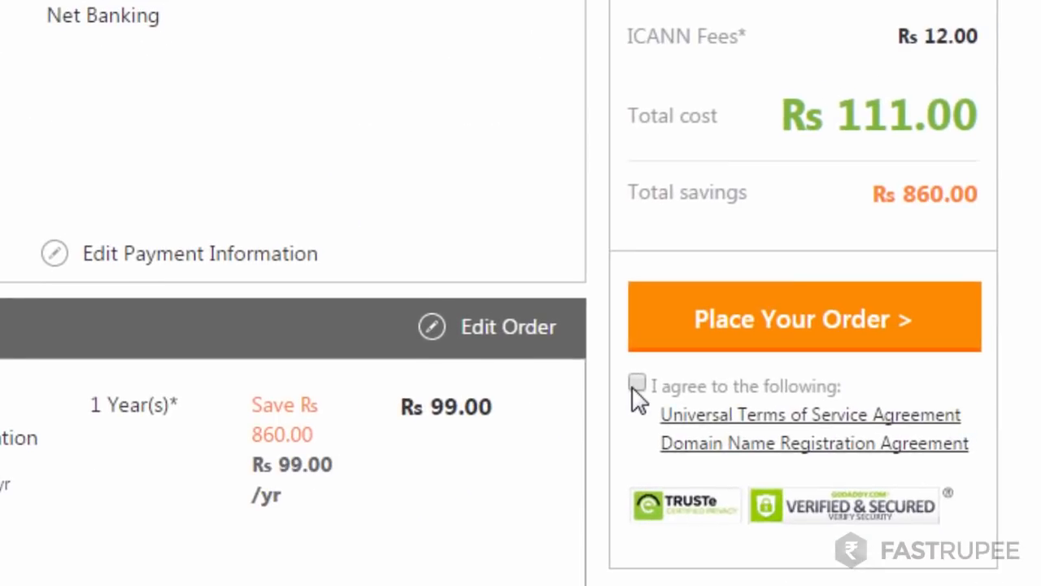
click(637, 384)
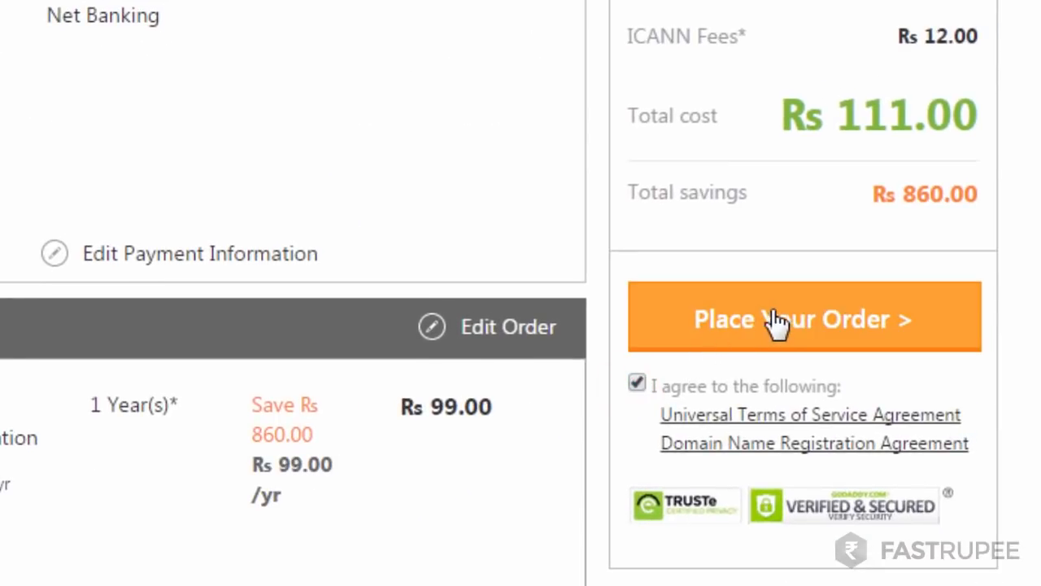
click(803, 317)
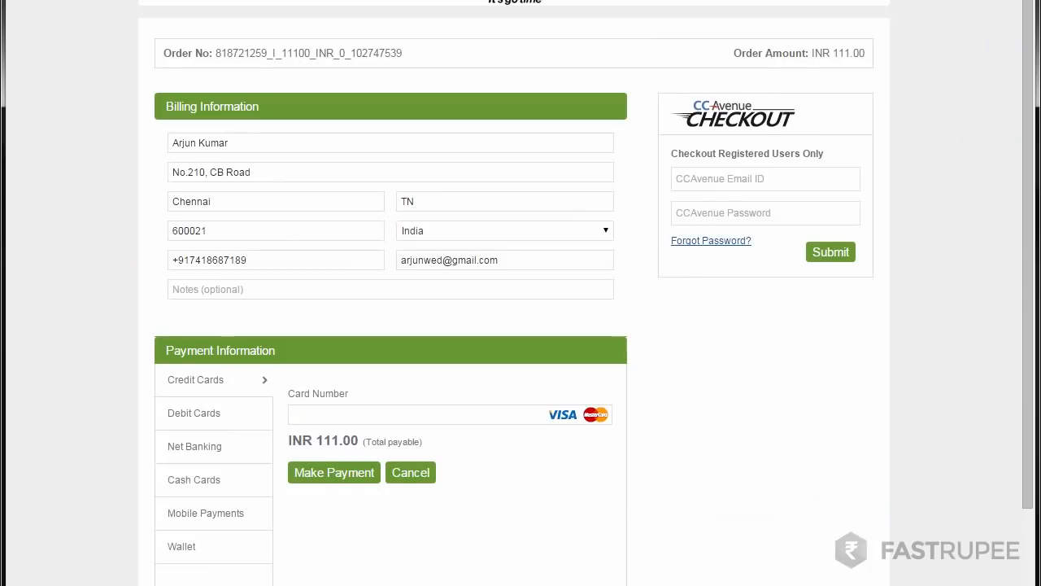
- Pay INR 111.00 via State Bank of India net banking, logging in and confirming with the SMS password
click(195, 446)
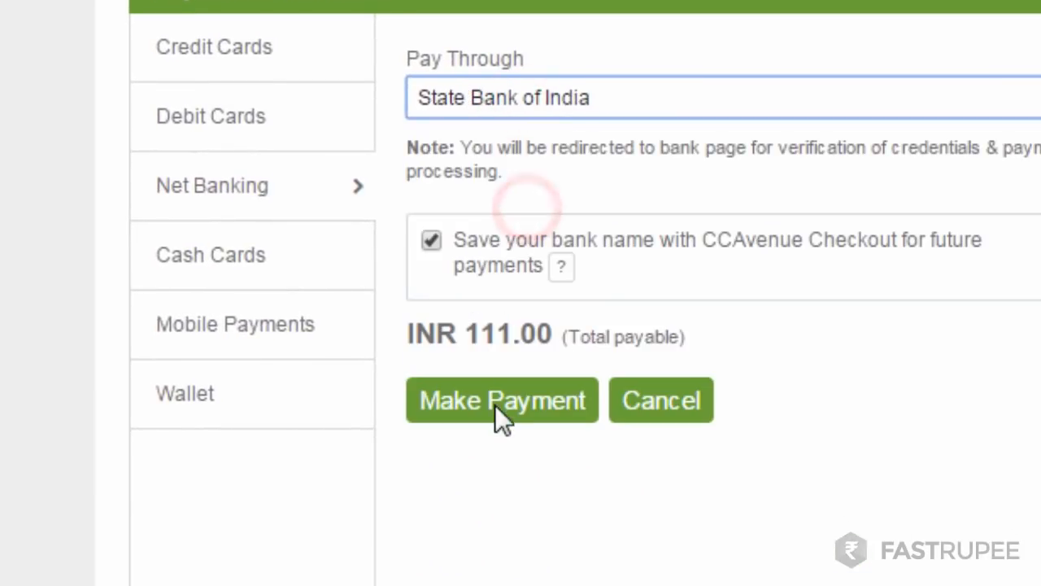
click(501, 400)
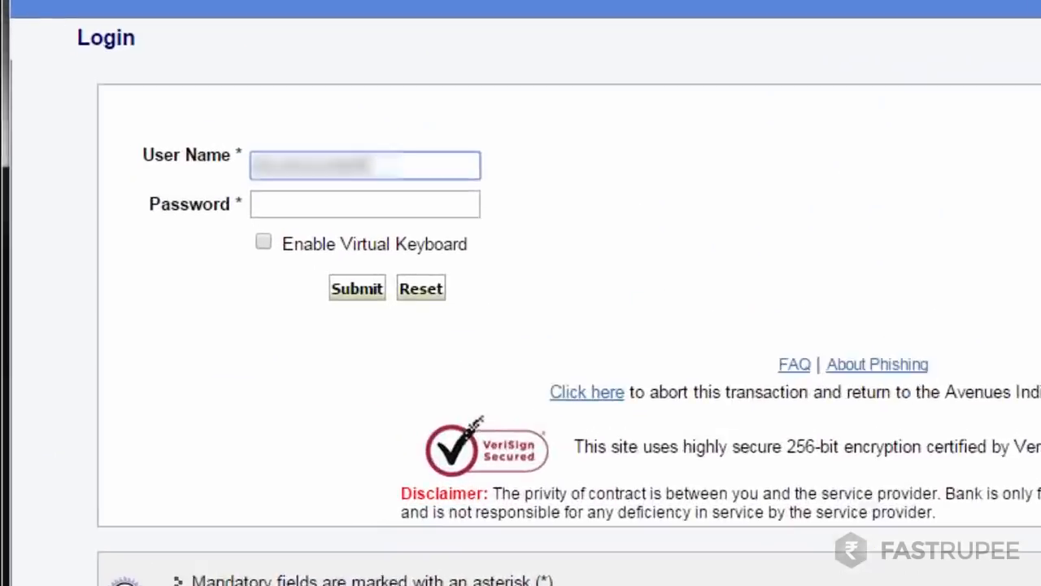
text(password)
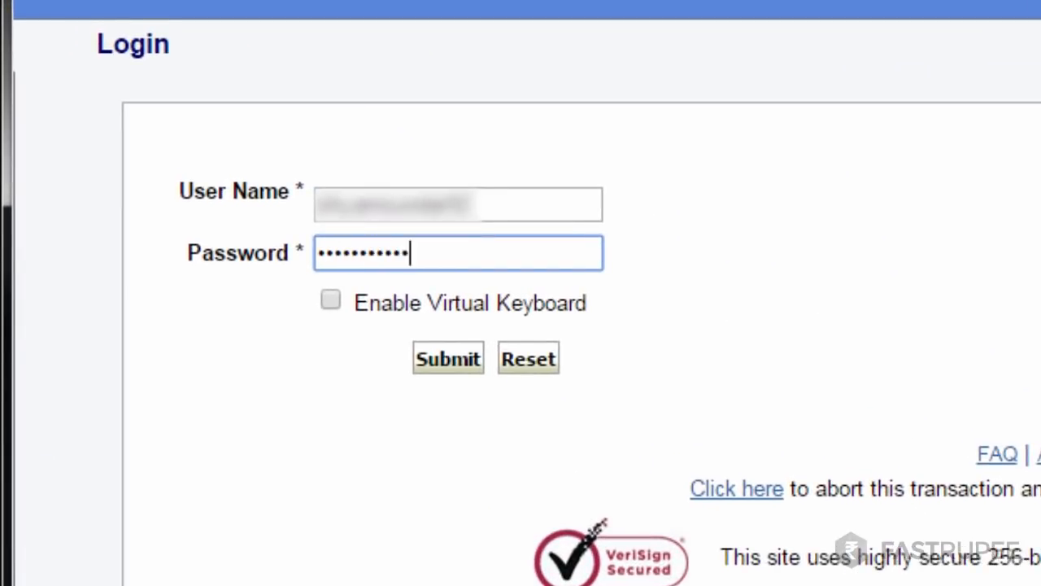
click(447, 358)
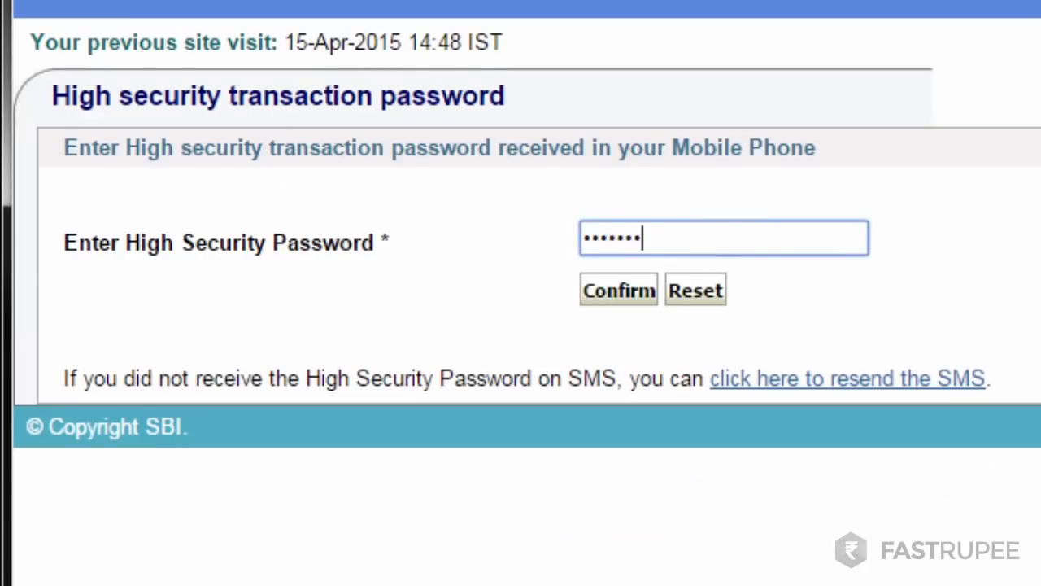
click(619, 289)
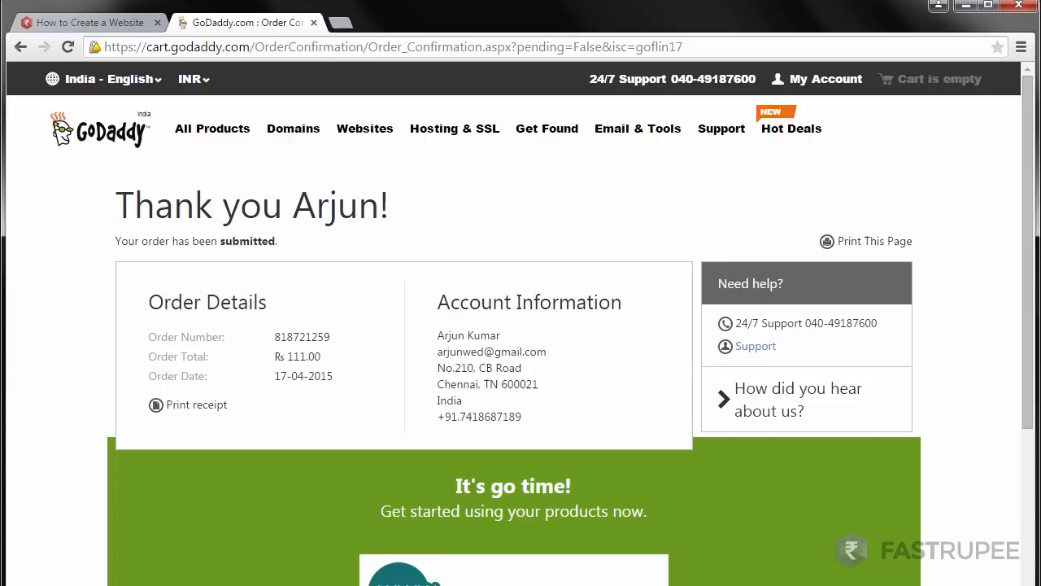
- Return to the FastRupee guide and start Step 3 Get Hosting, opening HostGator's plans
click(84, 22)
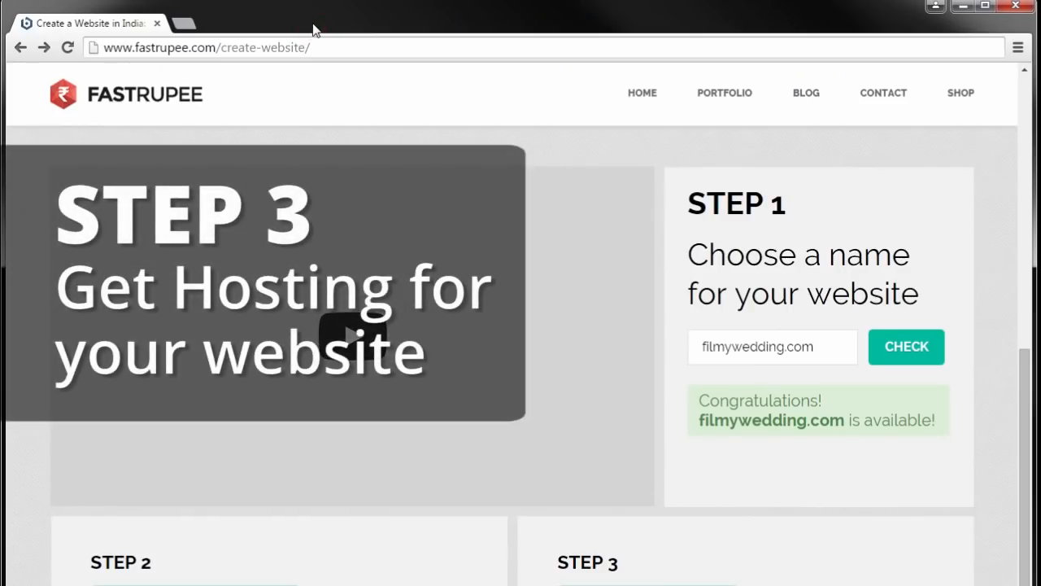
scroll(down, 3)
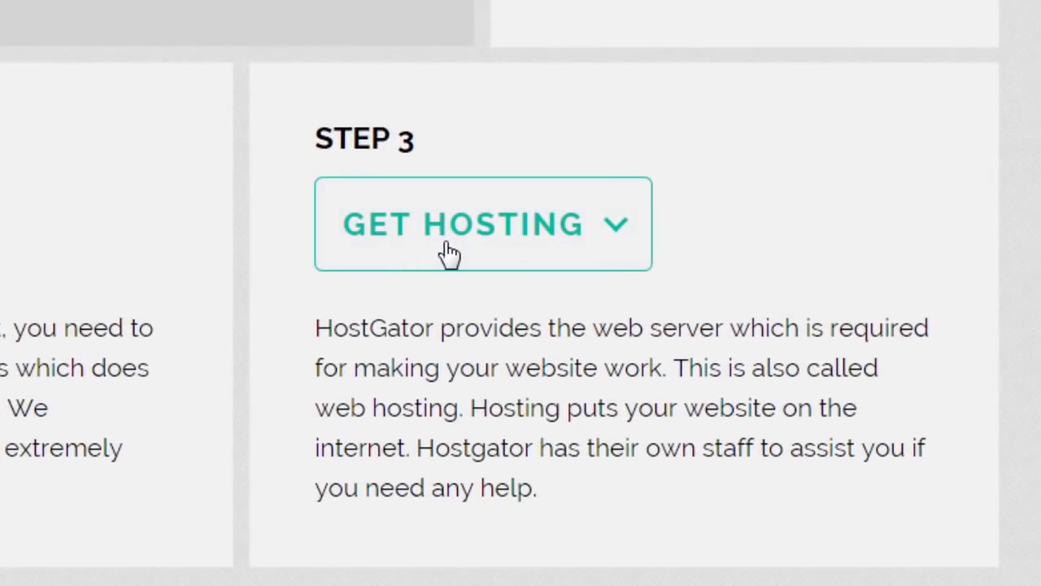
click(481, 224)
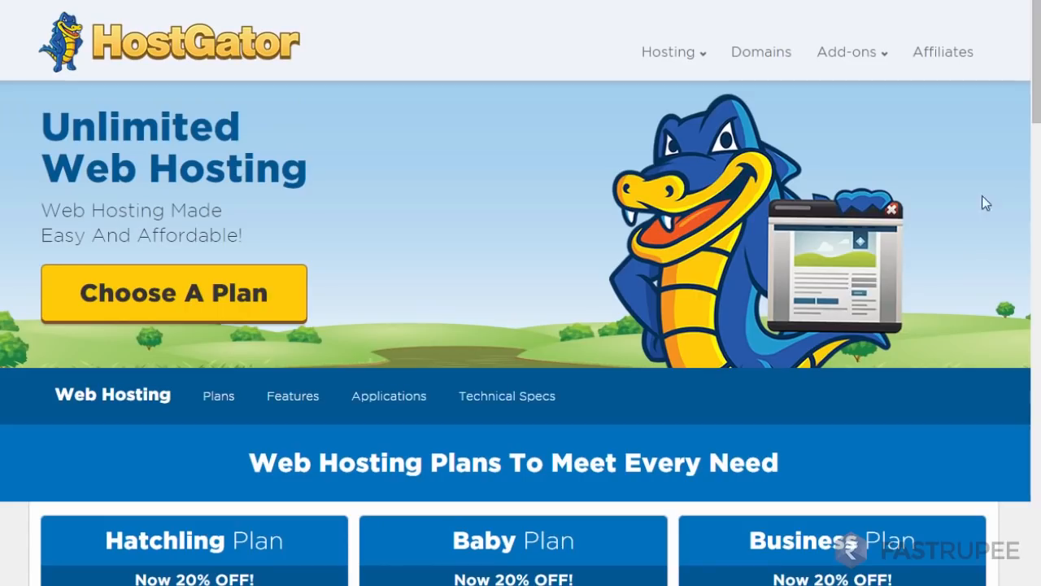
- Scroll the HostGator plans page to the Hatchling plan at Rs. 400/mo for sign-up
scroll(down, 3)
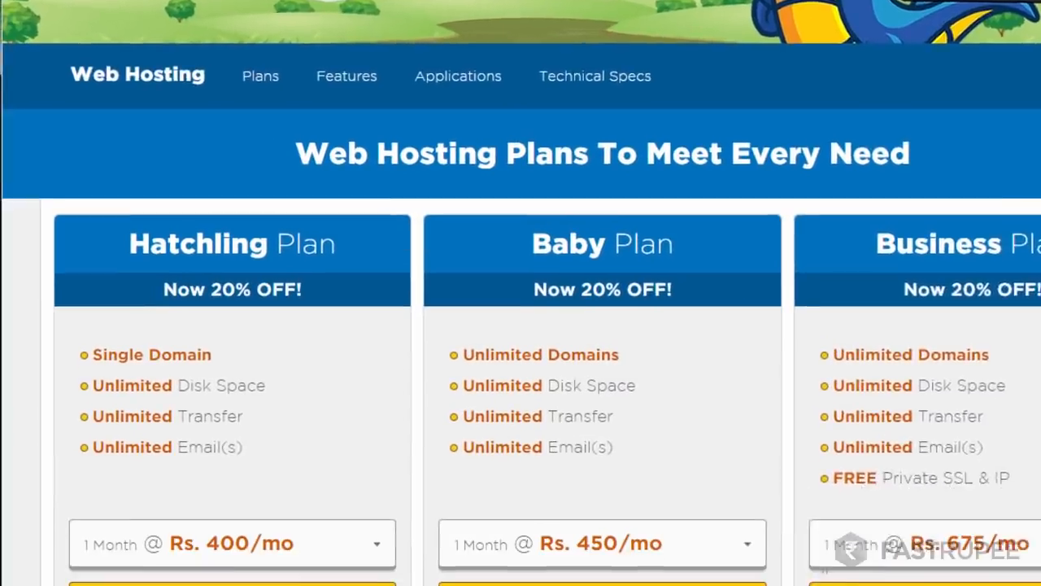
scroll(down, 3)
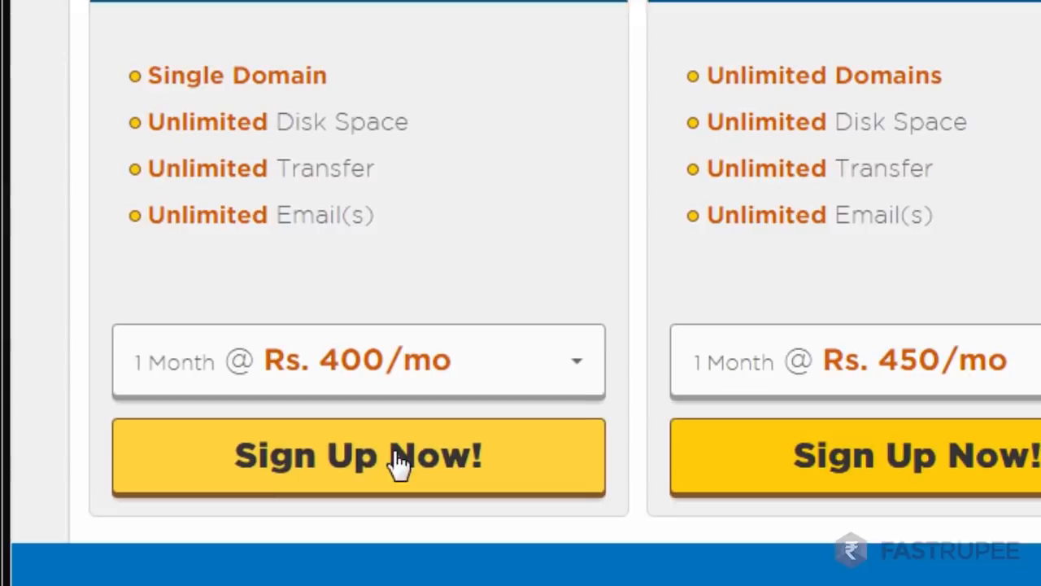
scroll(up, 3)
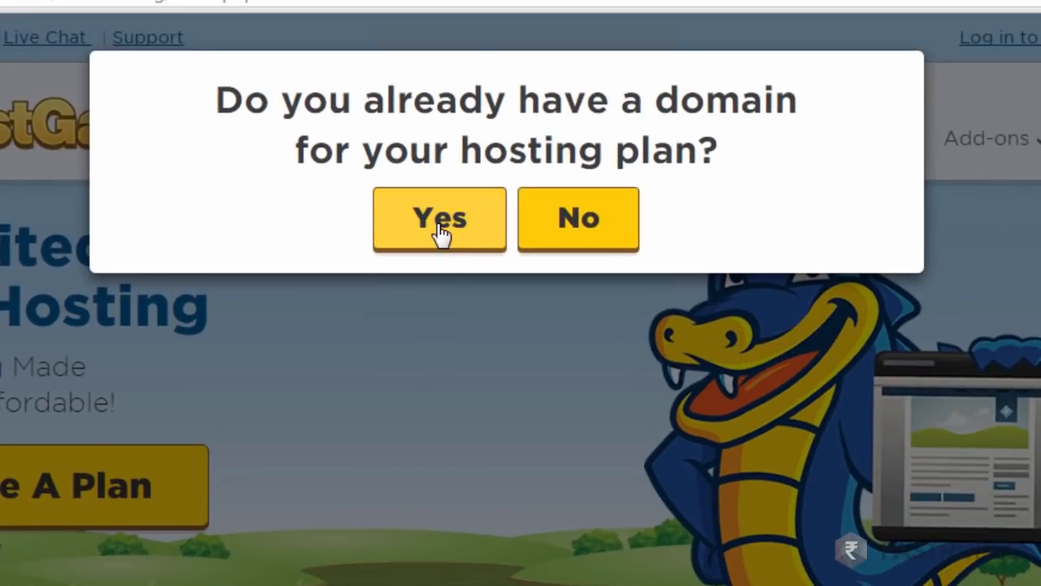
- Confirm the domain filmywedding.com is already owned, decline CodeGuard and submit it for the plan
click(439, 218)
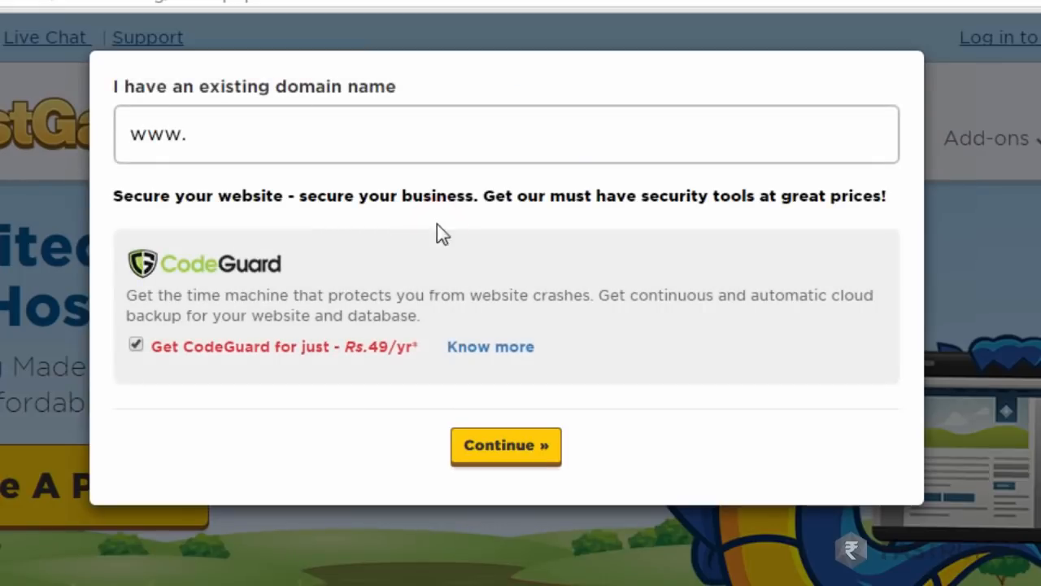
click(136, 343)
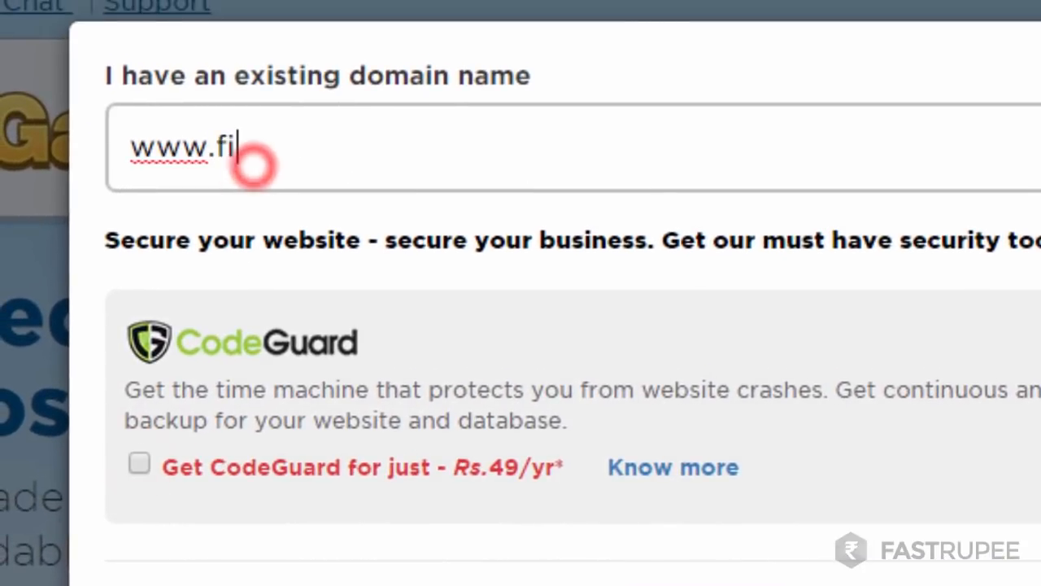
scroll(down, 3)
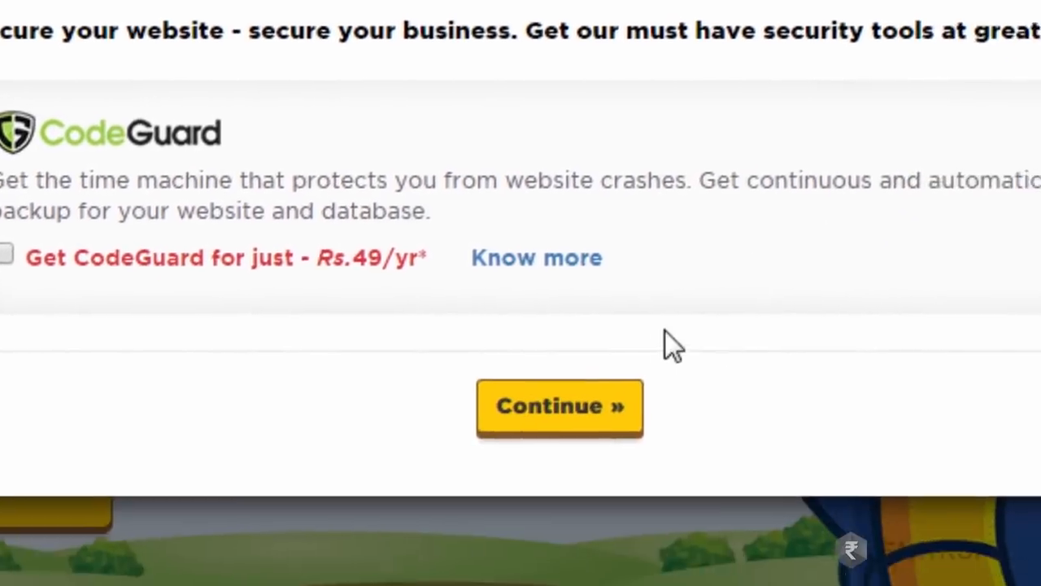
click(559, 407)
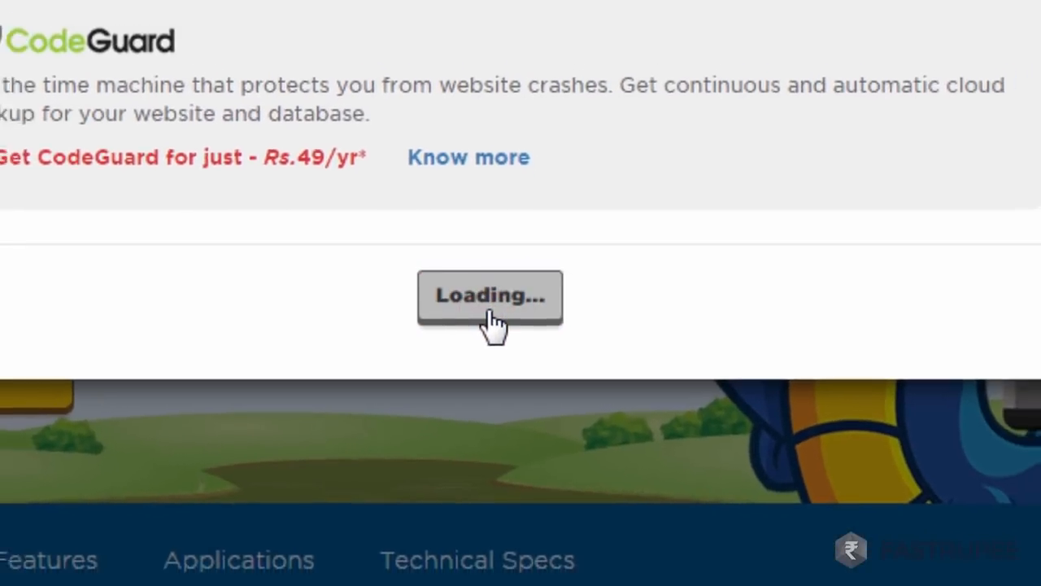
- Choose 1 Year billing at Rs. 315/Month in the Duration dropdown
click(490, 296)
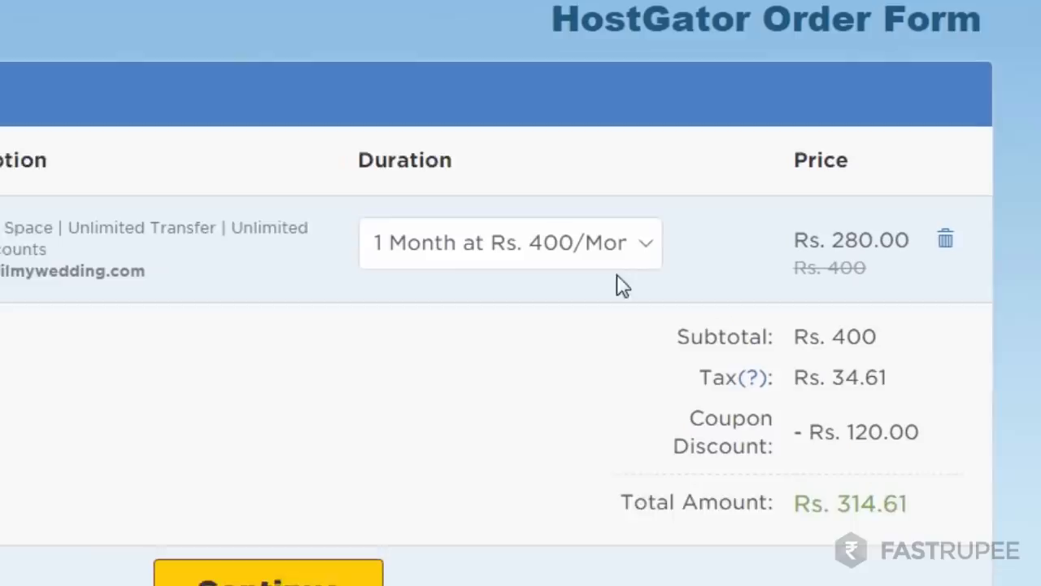
click(511, 243)
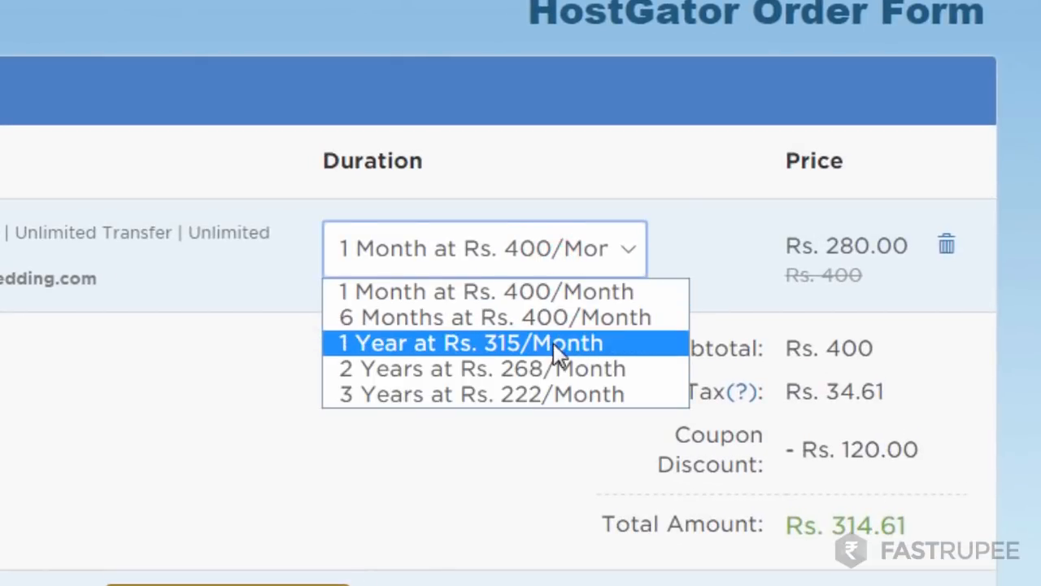
click(470, 341)
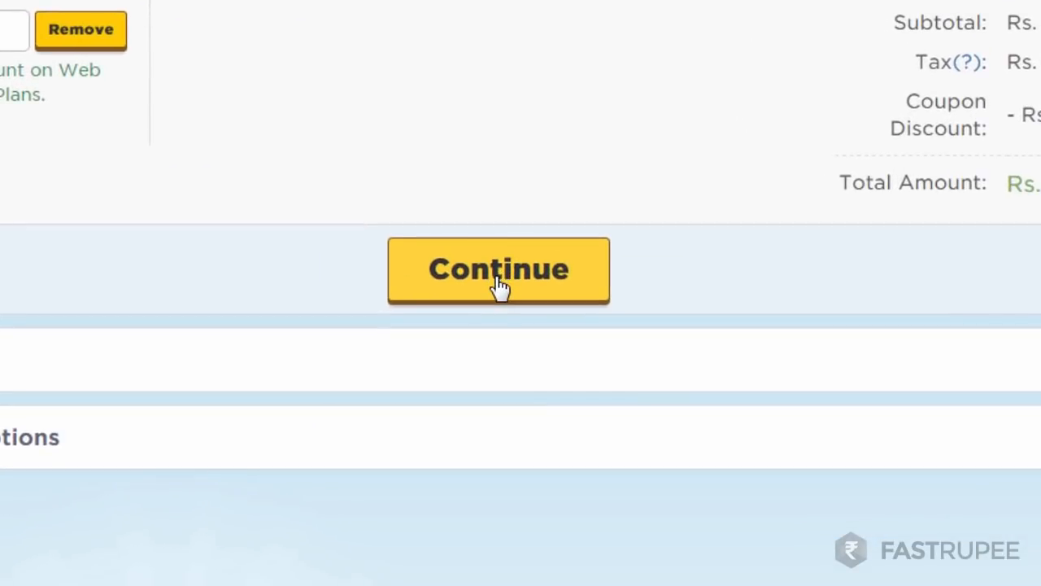
- Continue to sign-in and create a new HostGator account with email and password
click(498, 271)
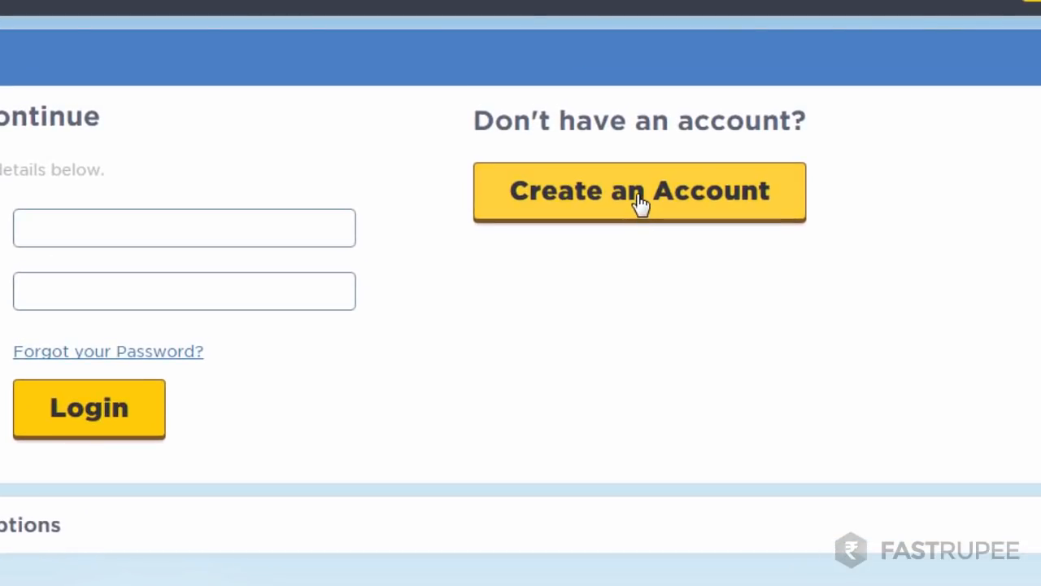
click(638, 192)
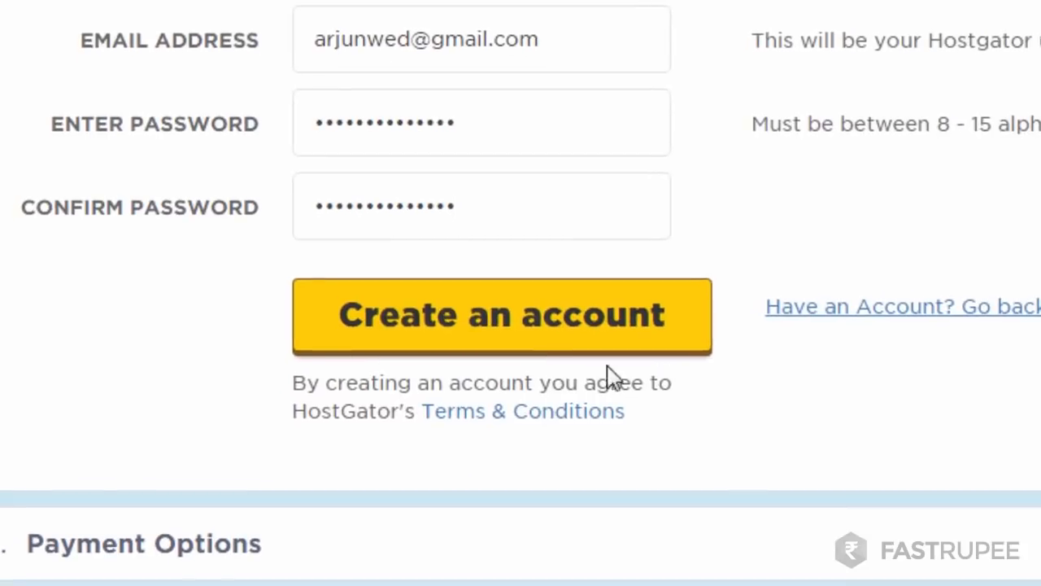
click(501, 316)
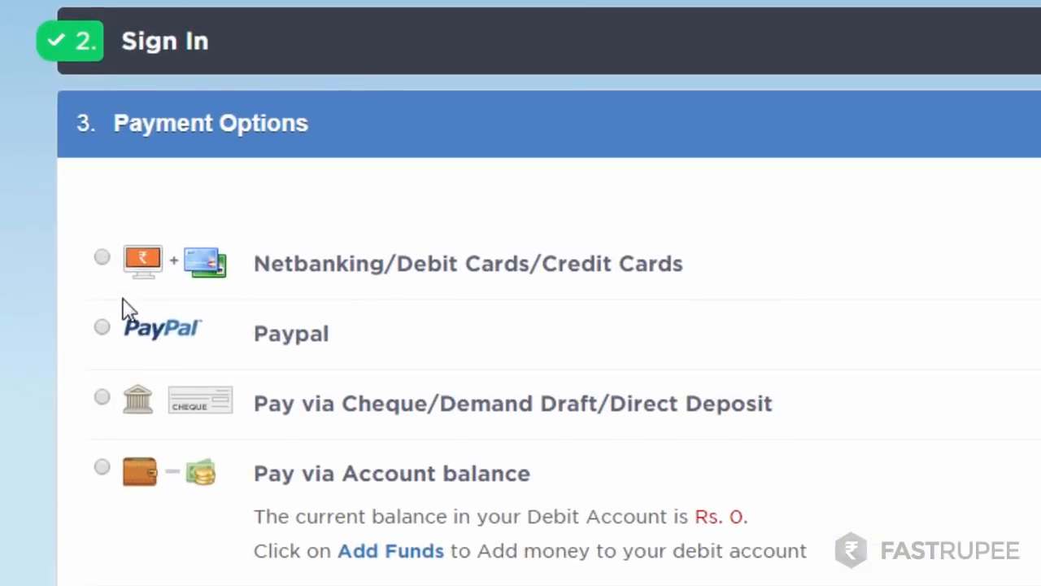
- Accept the Customer Agreement and proceed to pay the Rs. 2,973.05 total
scroll(down, 3)
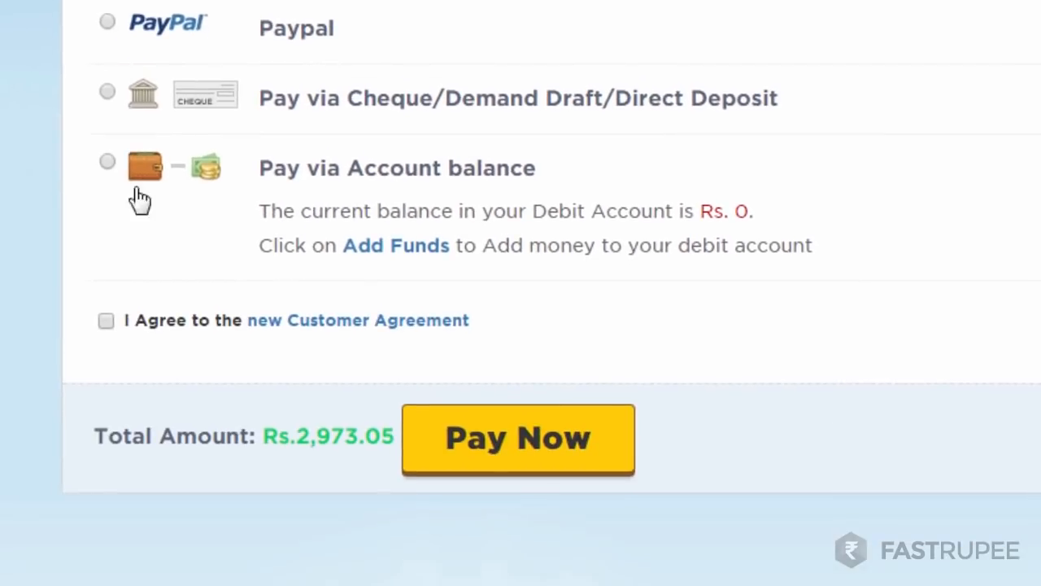
click(107, 319)
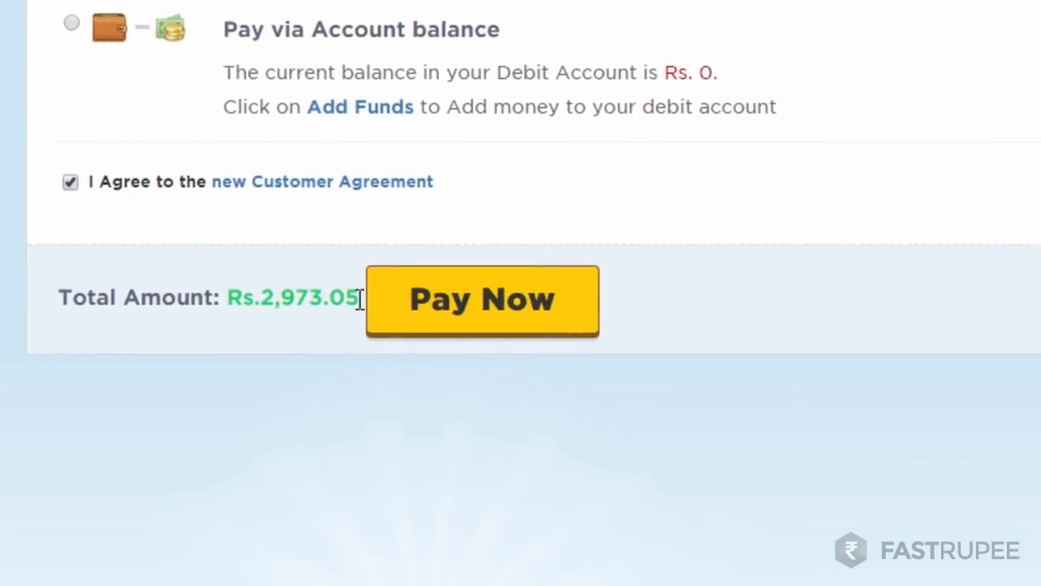
click(482, 299)
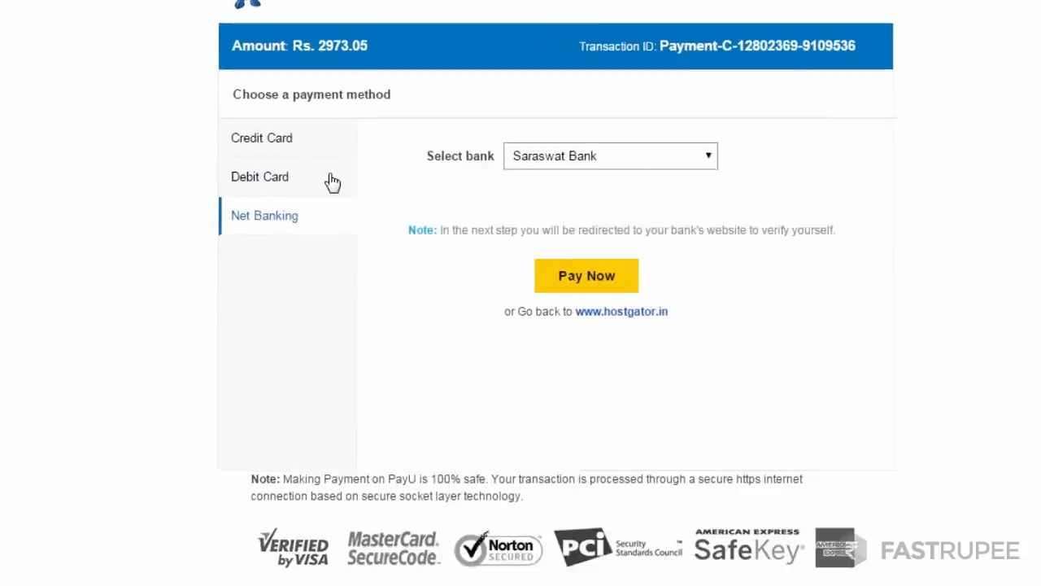
- Pay Rs. 2973.05 on PayU with a State Bank MasterCard debit card
click(261, 175)
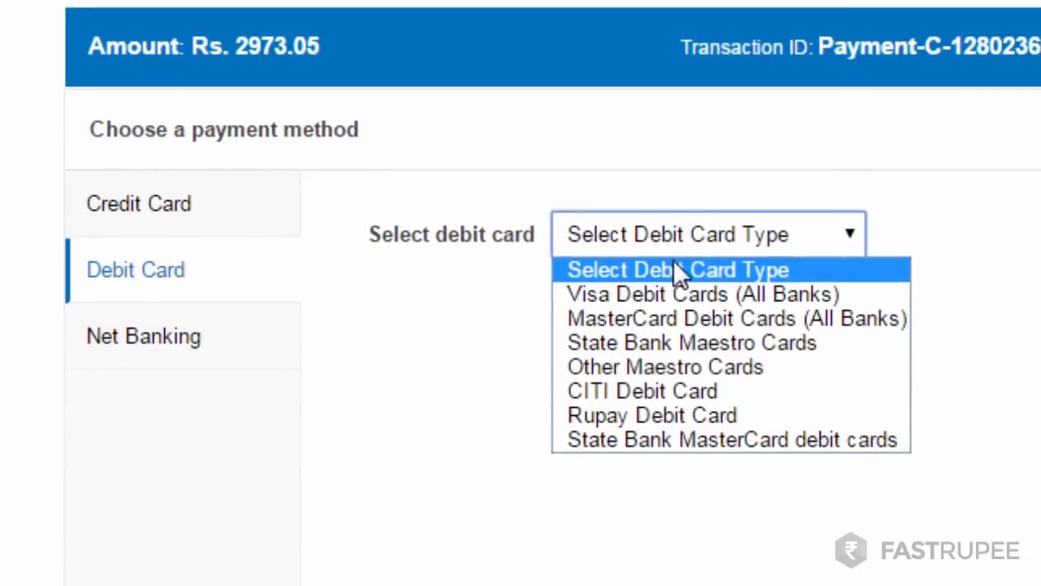
click(732, 439)
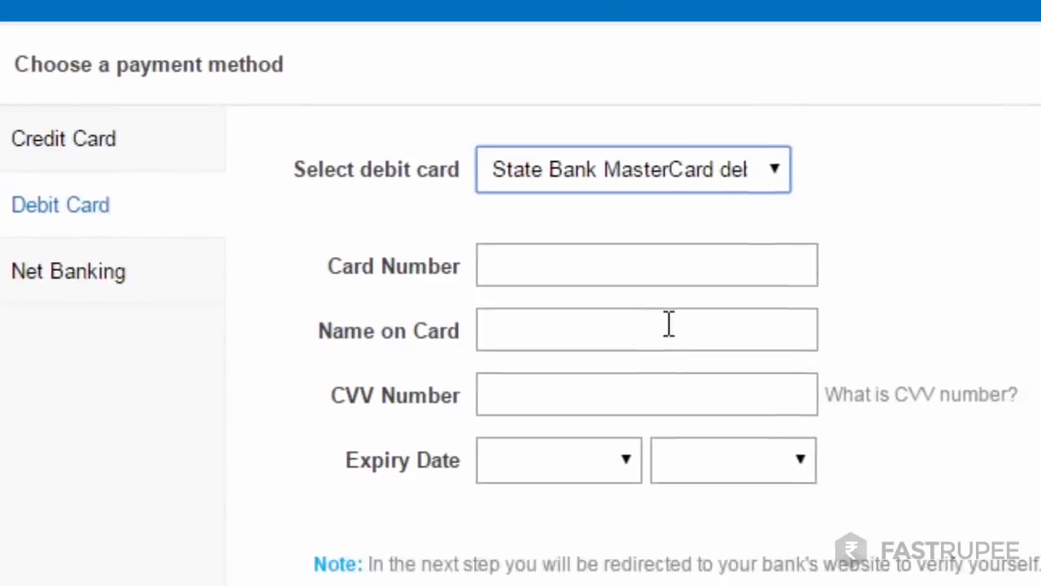
scroll(down, 3)
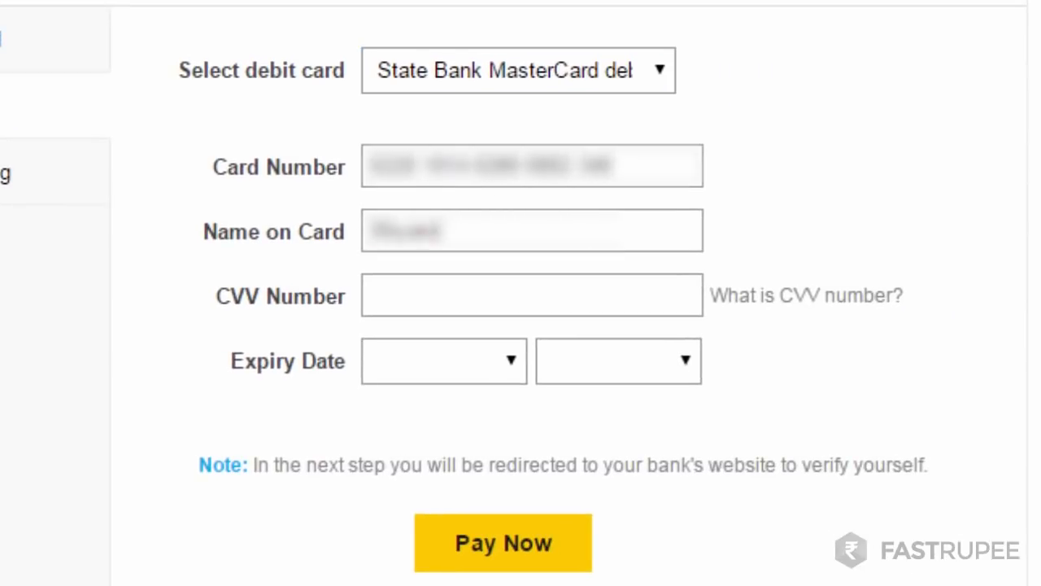
click(503, 543)
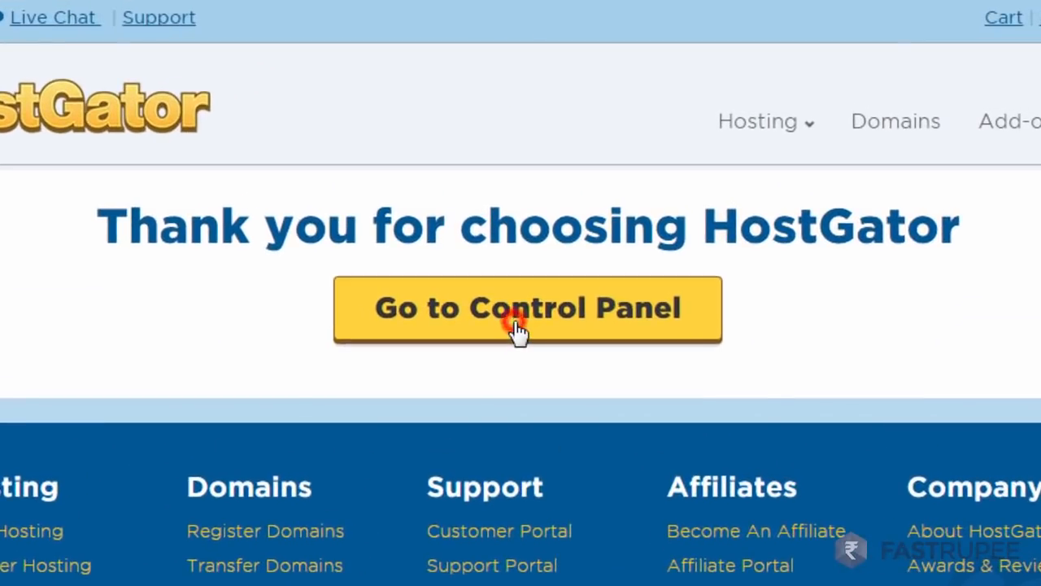
- Go to the HostGator control panel and view the Hatchling order's name server details
click(527, 309)
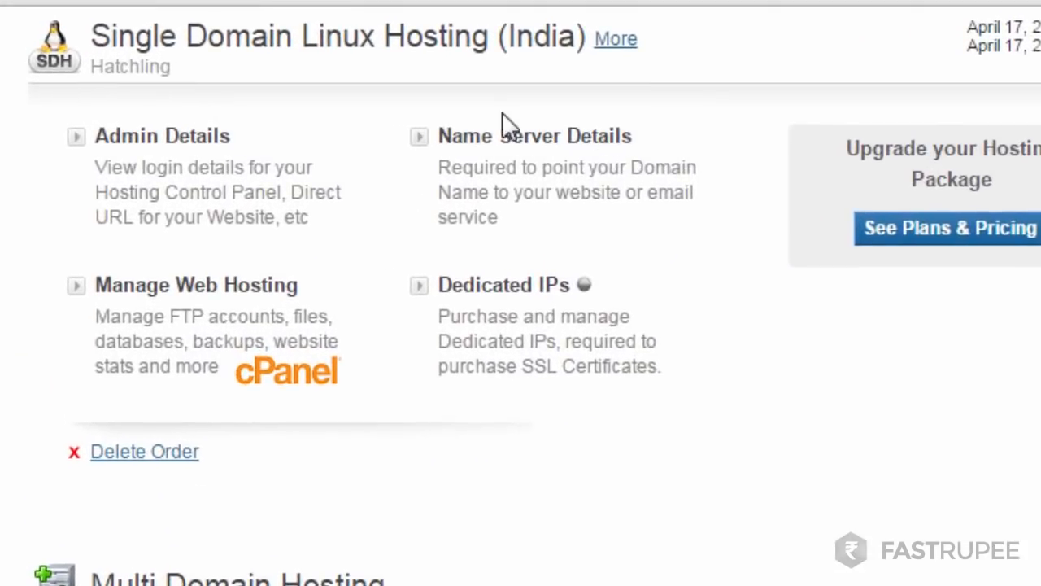
click(534, 136)
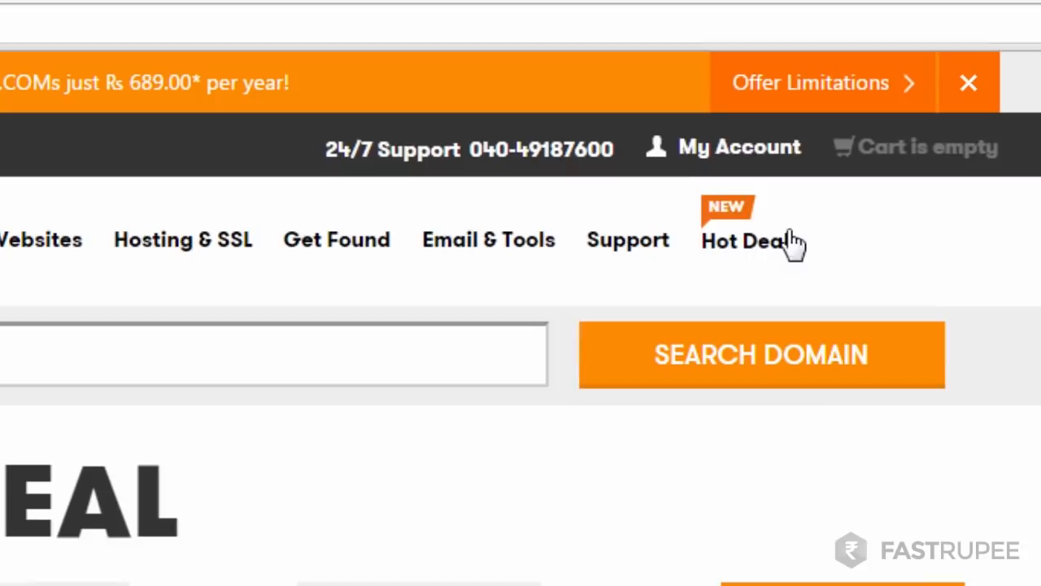
- Reach filmywedding.com's nameserver settings from GoDaddy's domain management
click(738, 146)
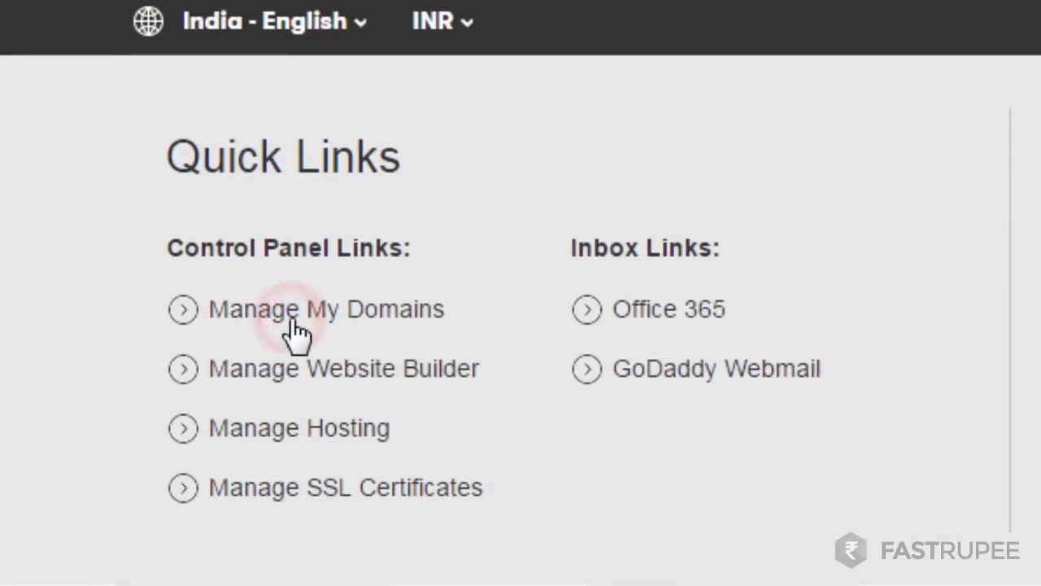
click(326, 309)
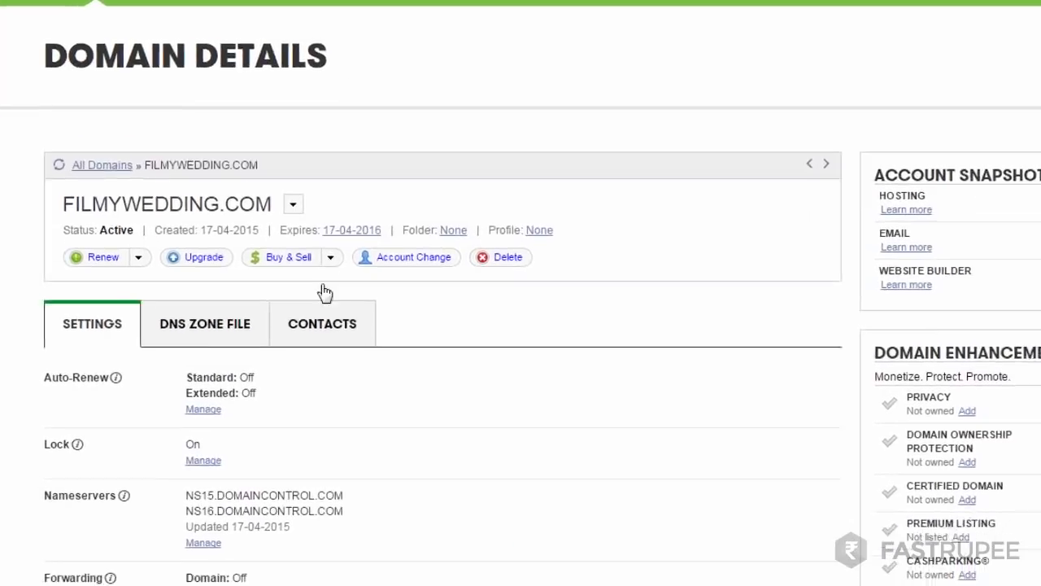
scroll(down, 3)
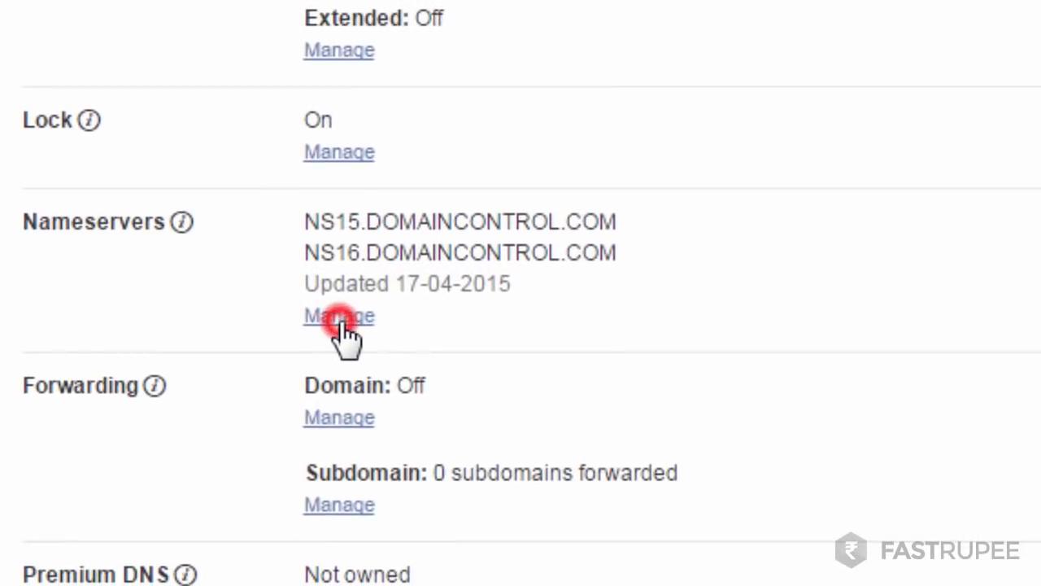
click(338, 315)
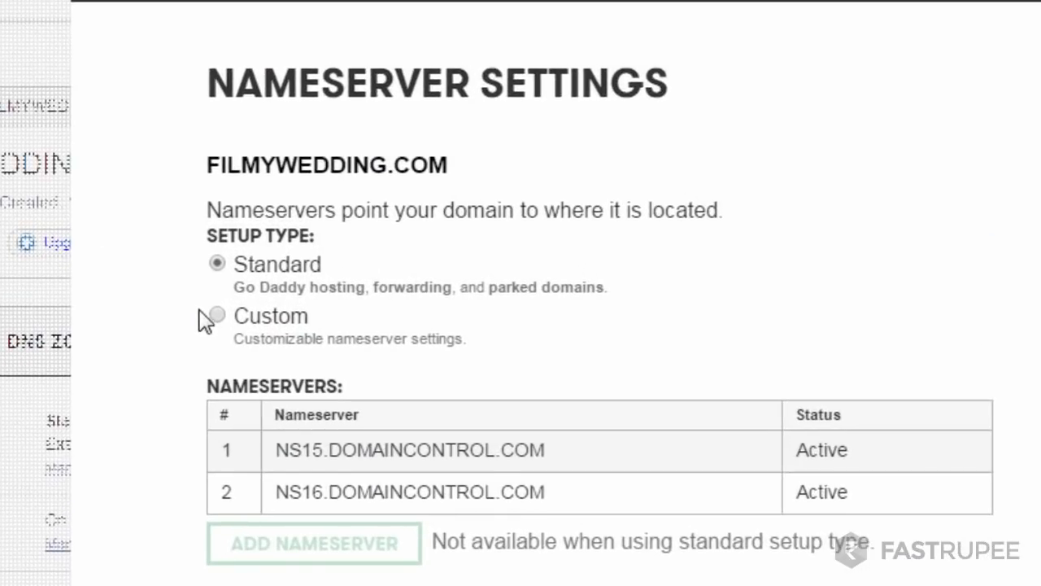
- Switch the domain to a custom nameserver setup and start entering nameservers
click(216, 315)
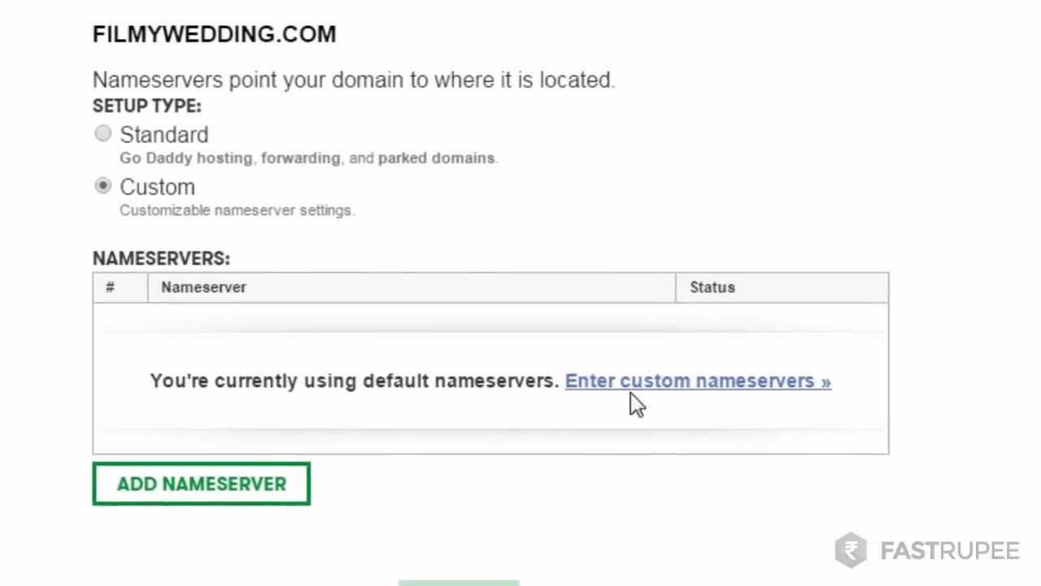
click(202, 483)
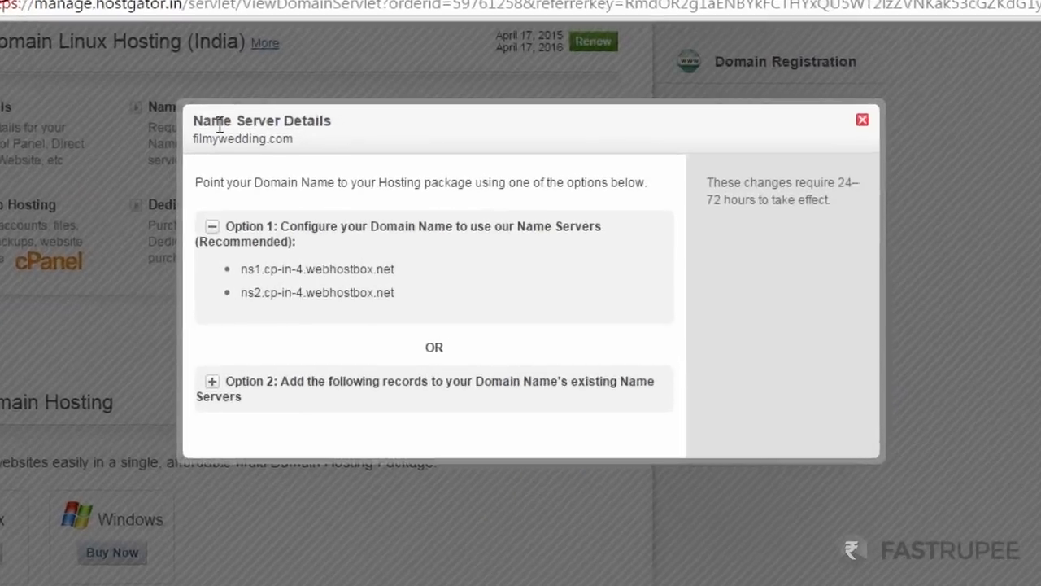
- Enter ns1.cp-in-4.webhostbox.net and ns2.cp-in-4.webhostbox.net as custom nameservers and save them
right_click(252, 274)
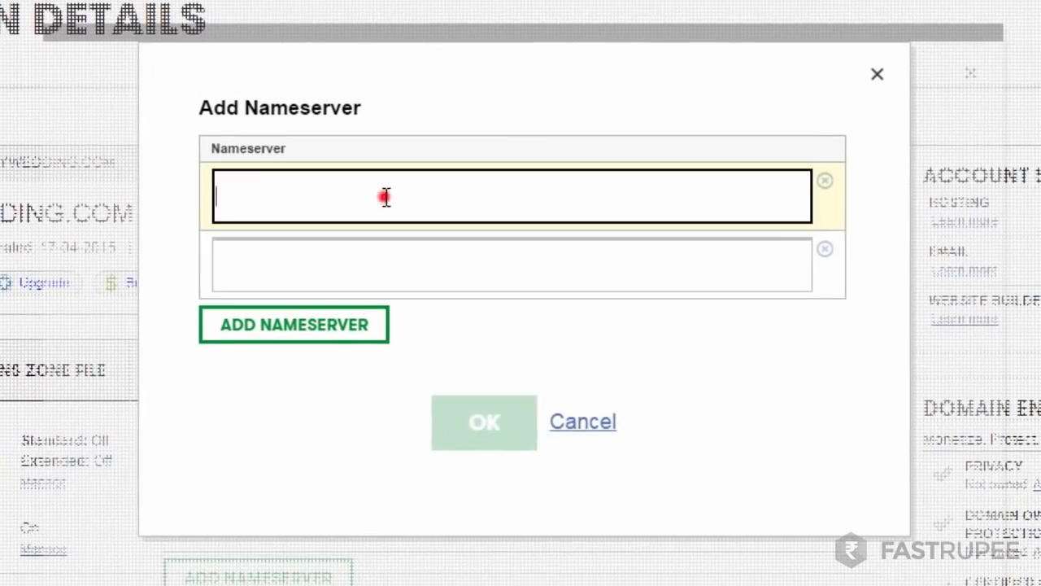
text(ns1.cp-in-4.webhostbox.net)
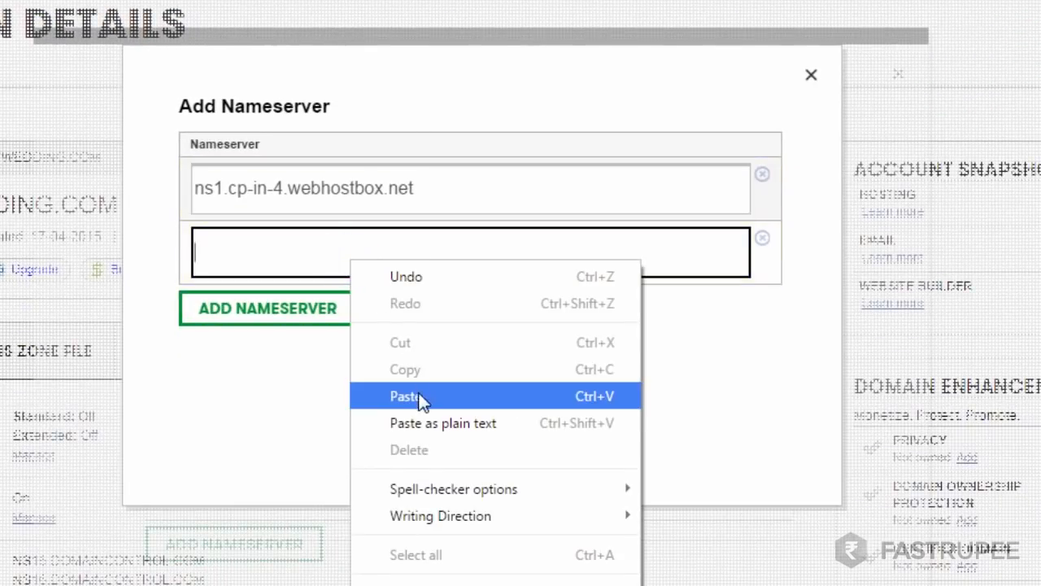
click(405, 397)
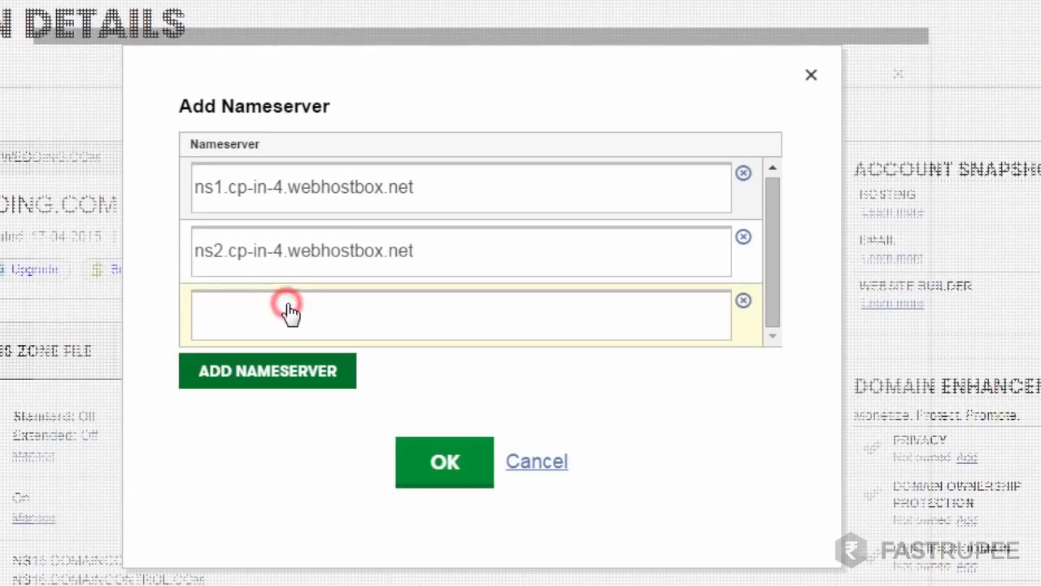
click(444, 462)
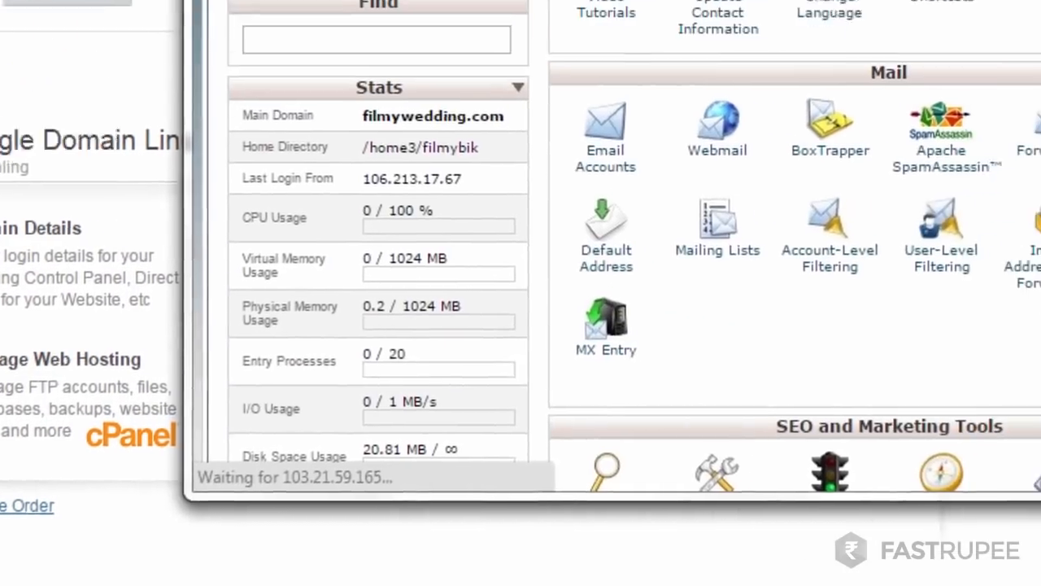
- Launch the WordPress installer from cPanel's Softaculous apps installer
scroll(down, 3)
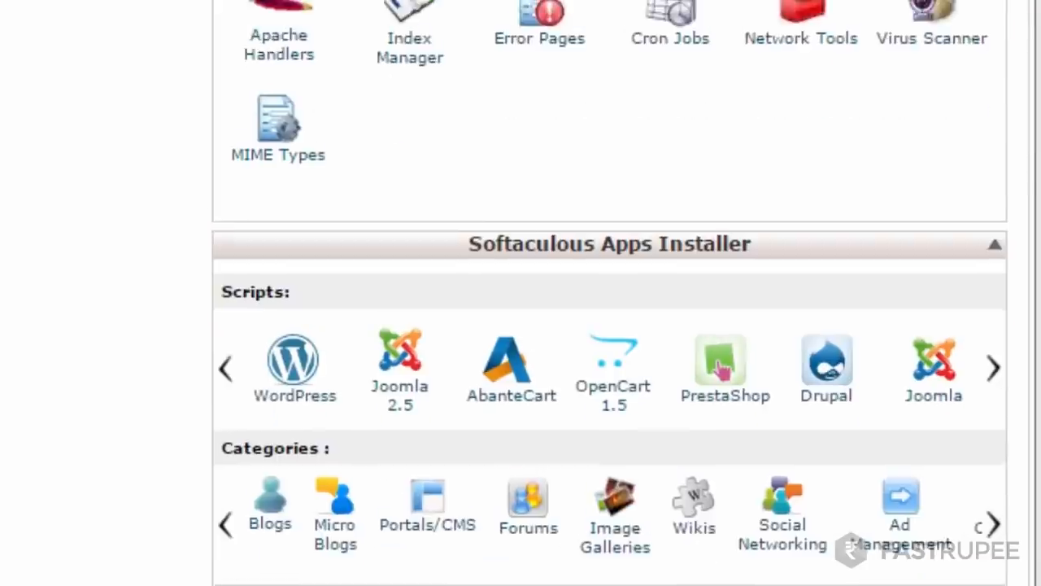
scroll(down, 3)
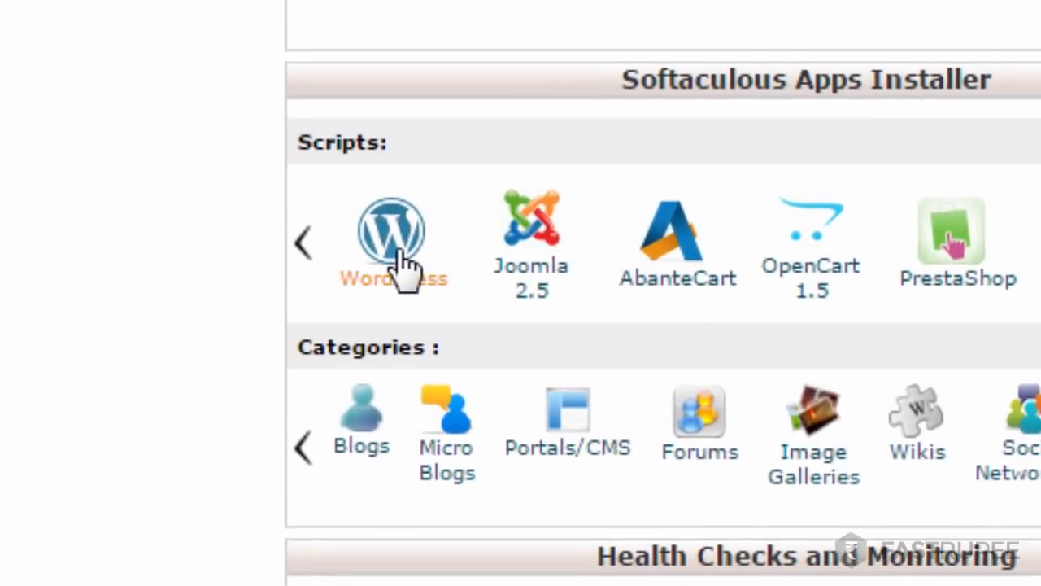
click(394, 231)
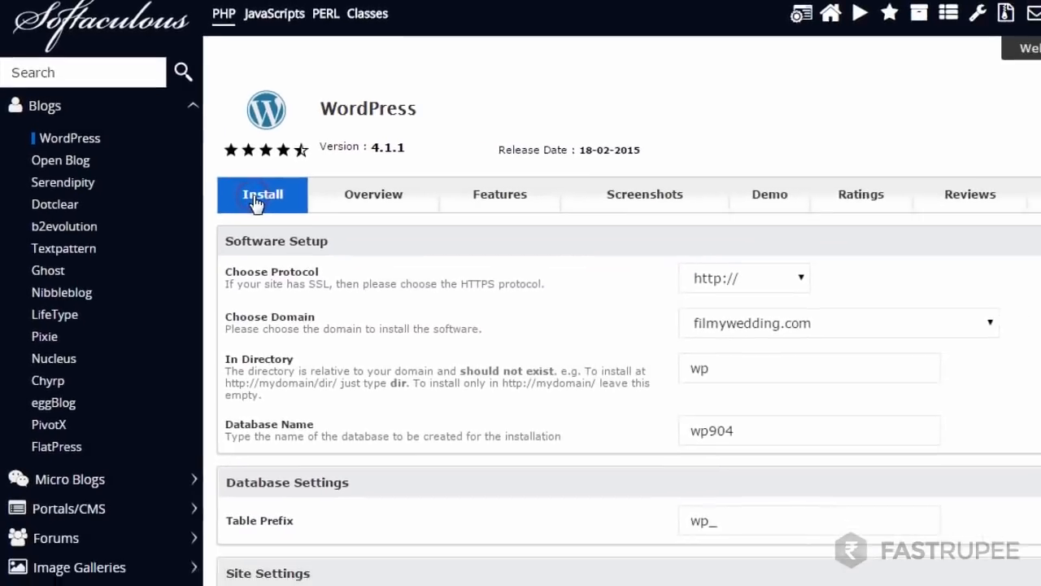
- Clear the install directory so WordPress goes to the root of filmywedding.com
click(809, 367)
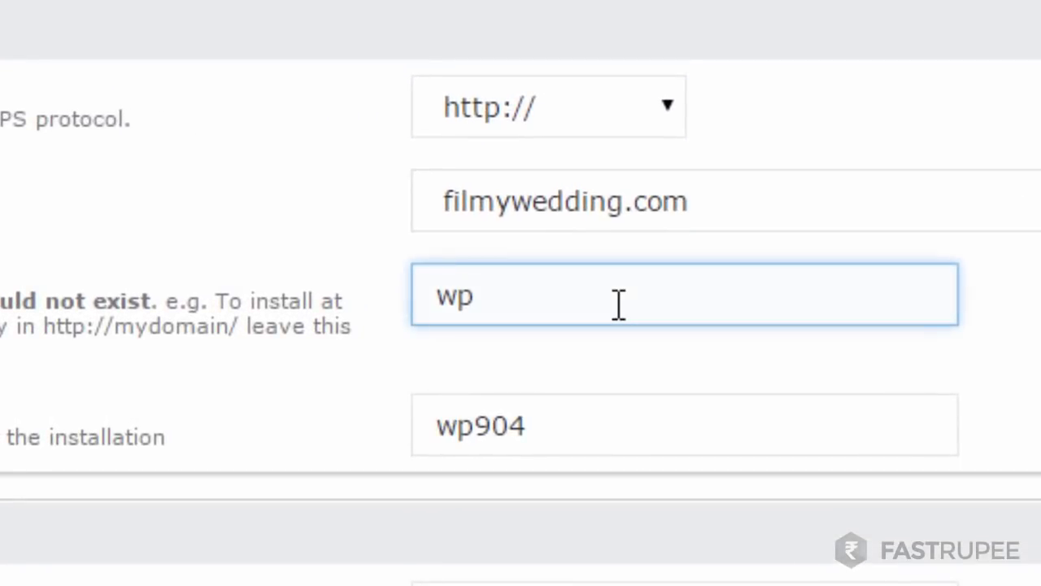
key(Backspace)
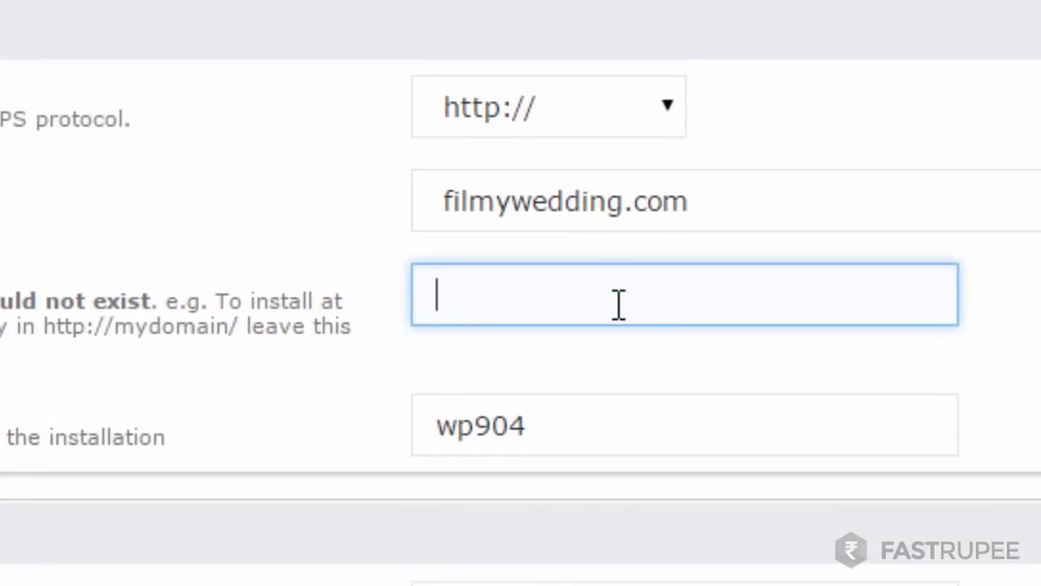
scroll(down, 3)
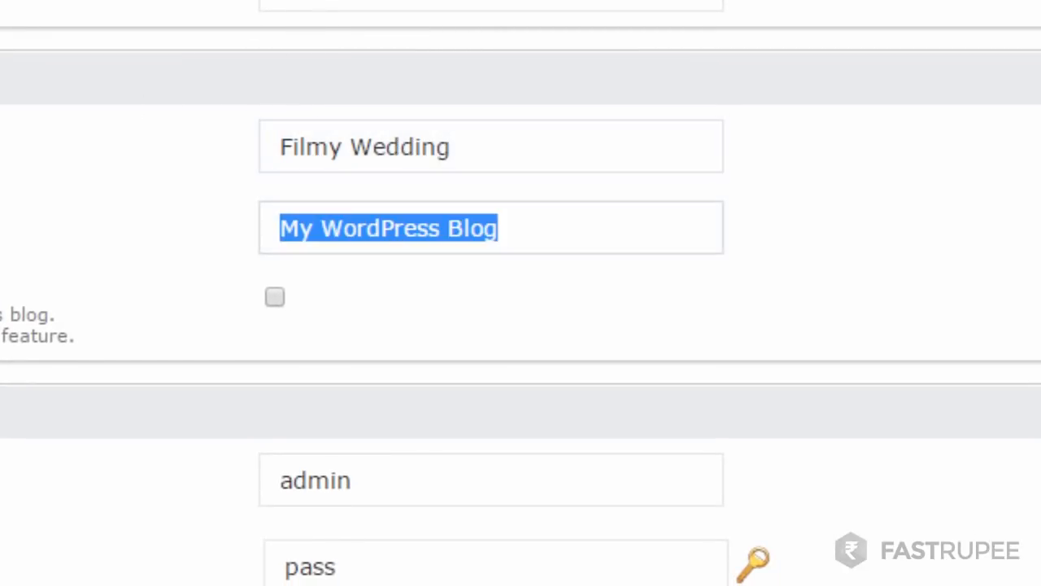
scroll(down, 3)
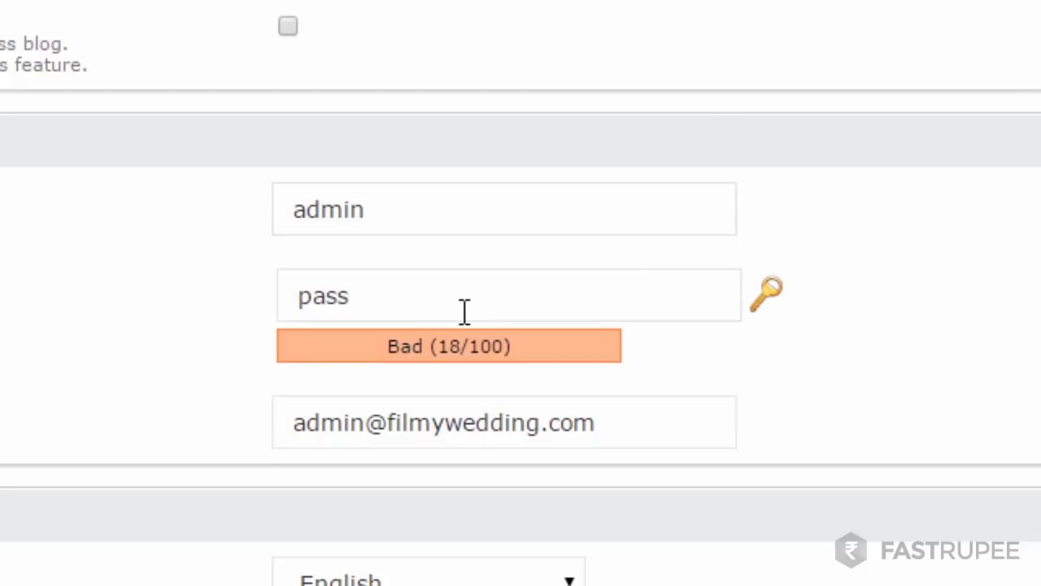
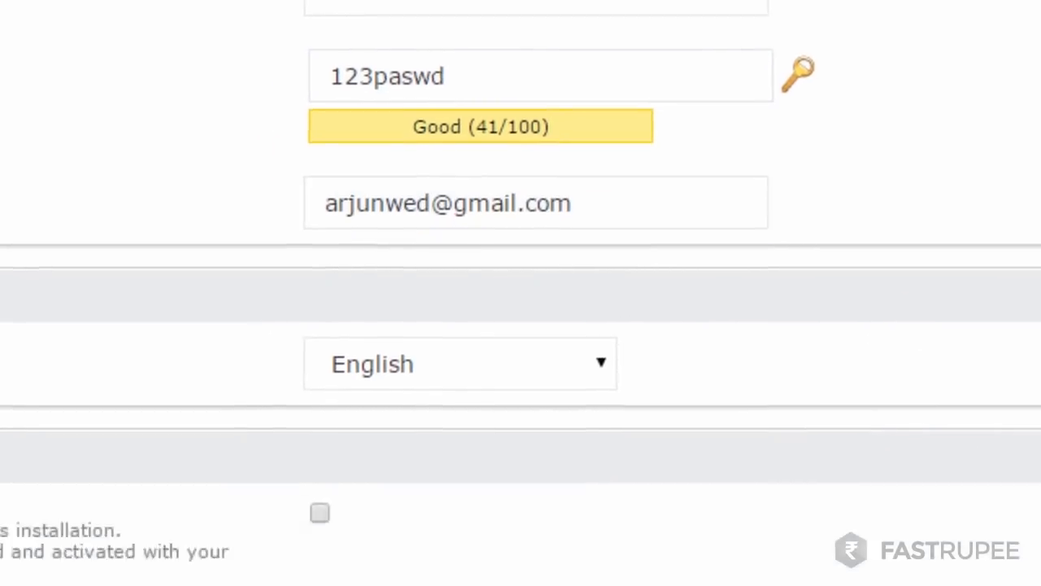
scroll(down, 3)
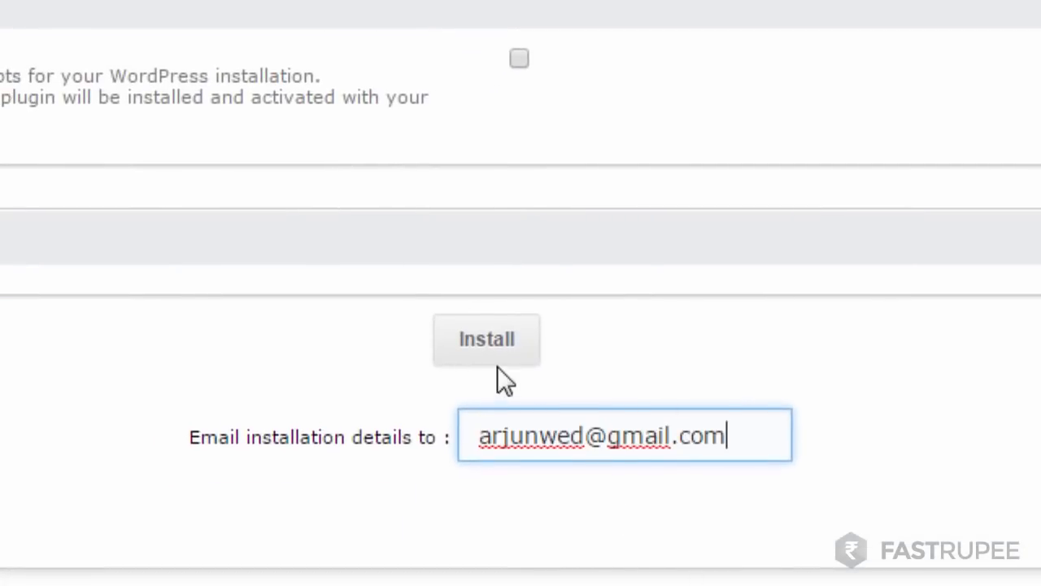
click(486, 339)
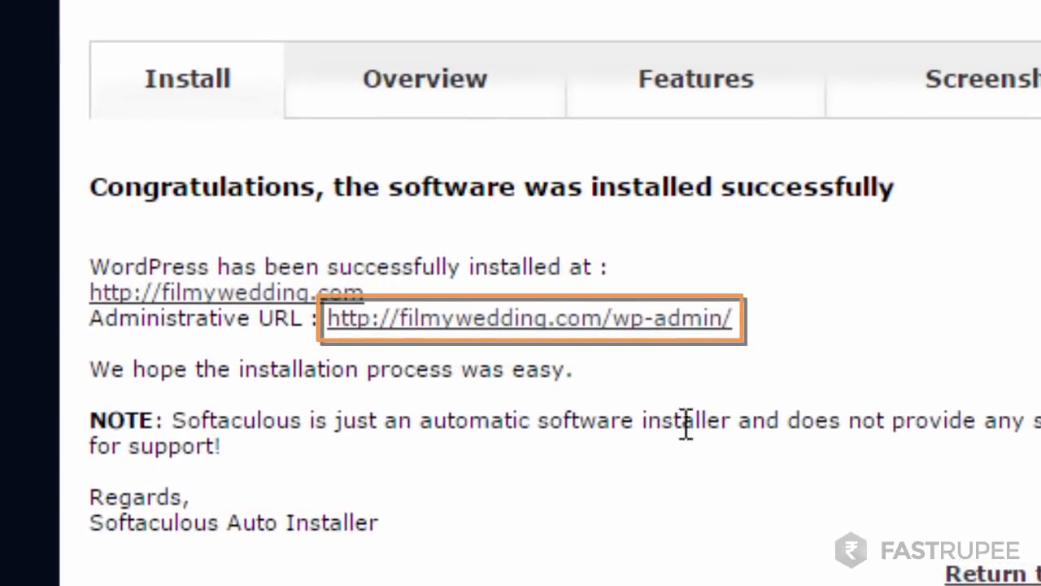
- Log into filmywedding.com/wp-admin as admin and visit the live Filmy Wedding site
click(528, 317)
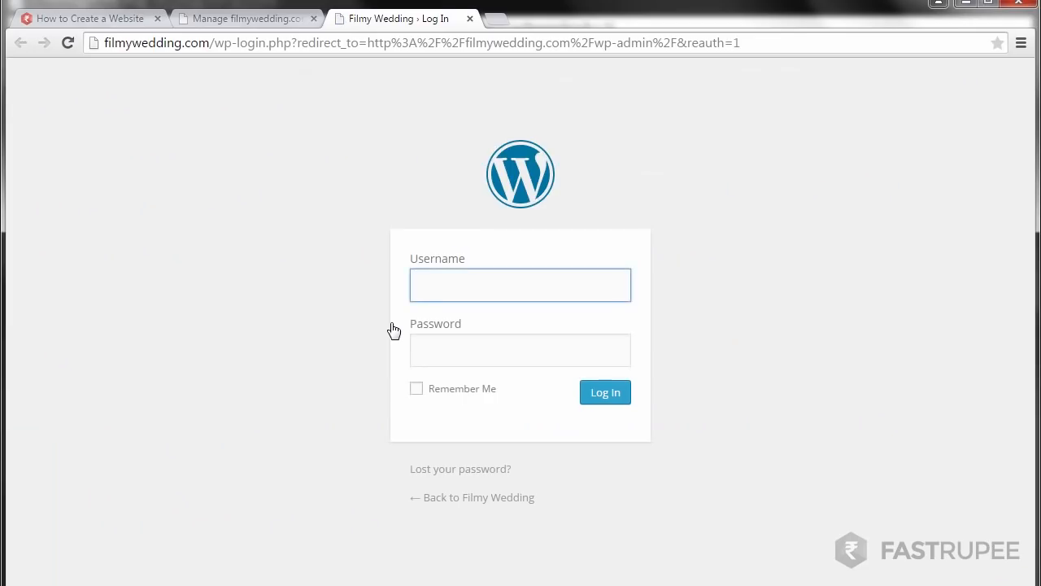
text(admin)
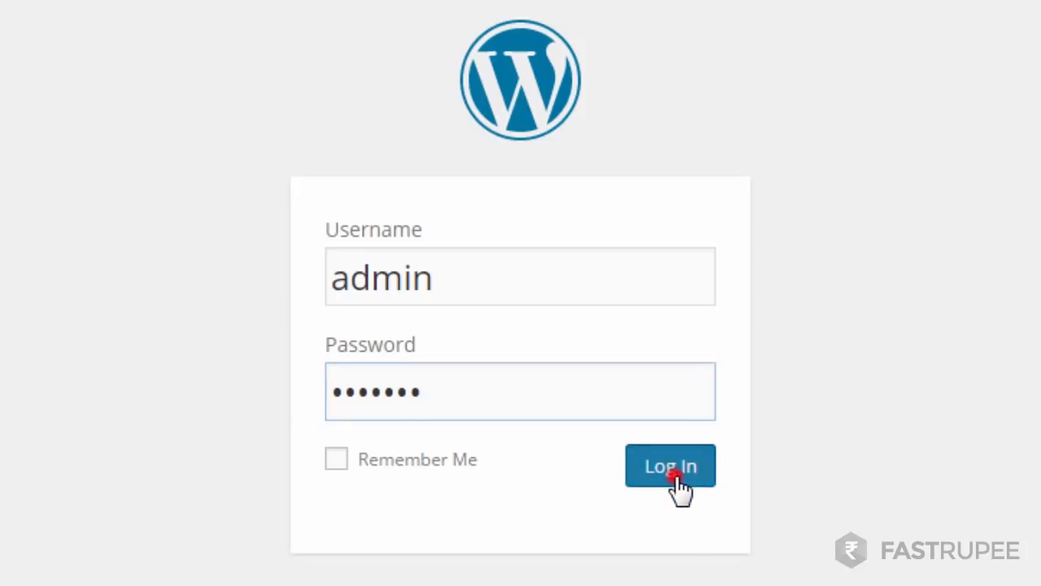
click(671, 465)
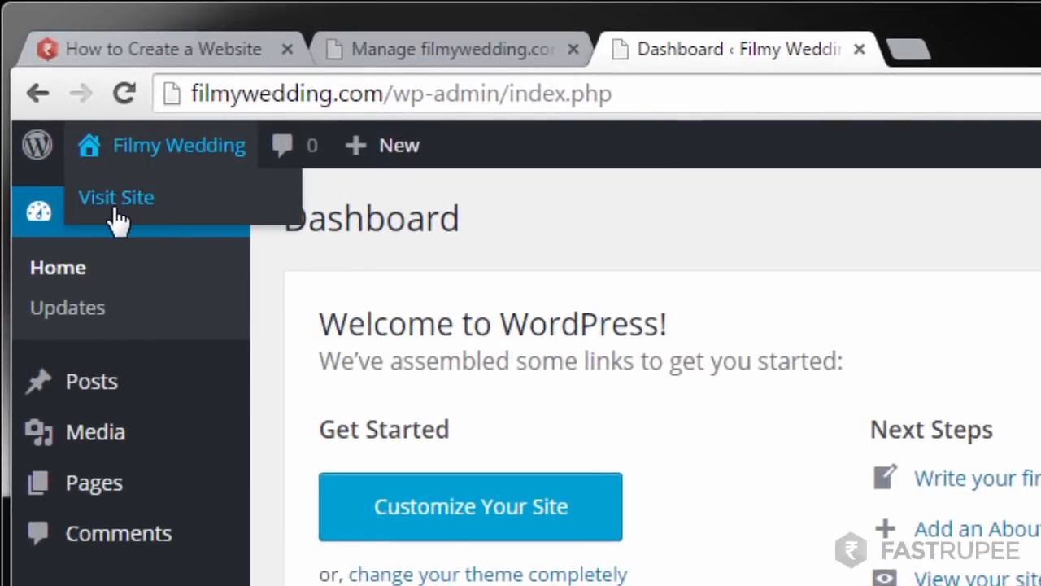
click(116, 197)
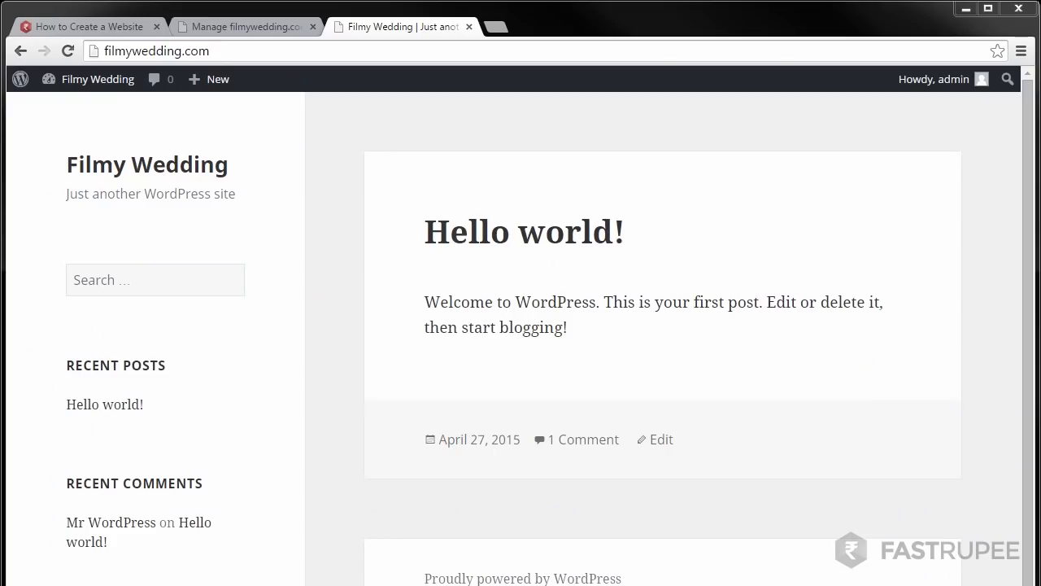
- Start a new post and finish its text with 'a good photograph.'
click(209, 78)
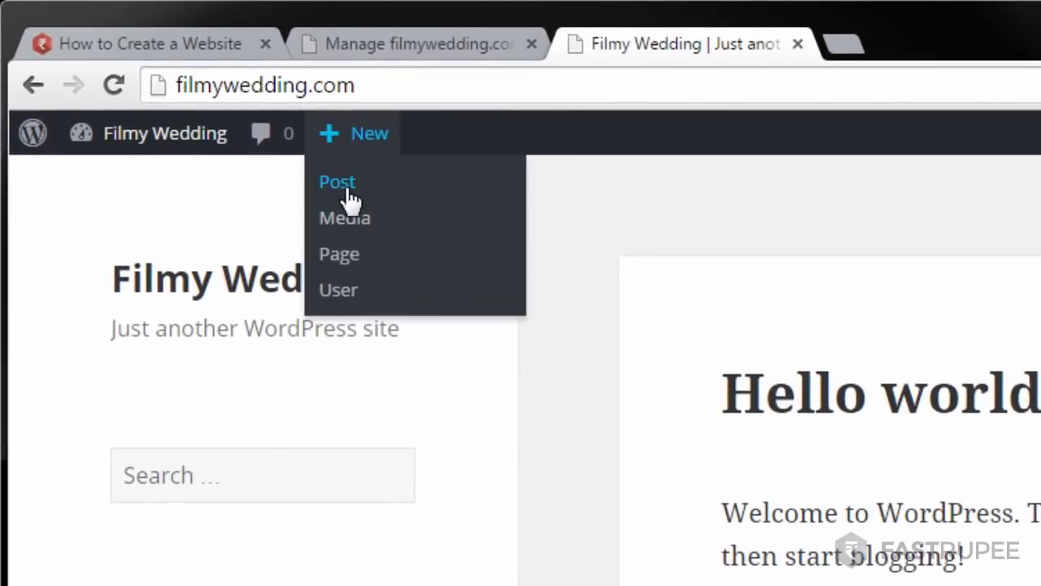
click(337, 180)
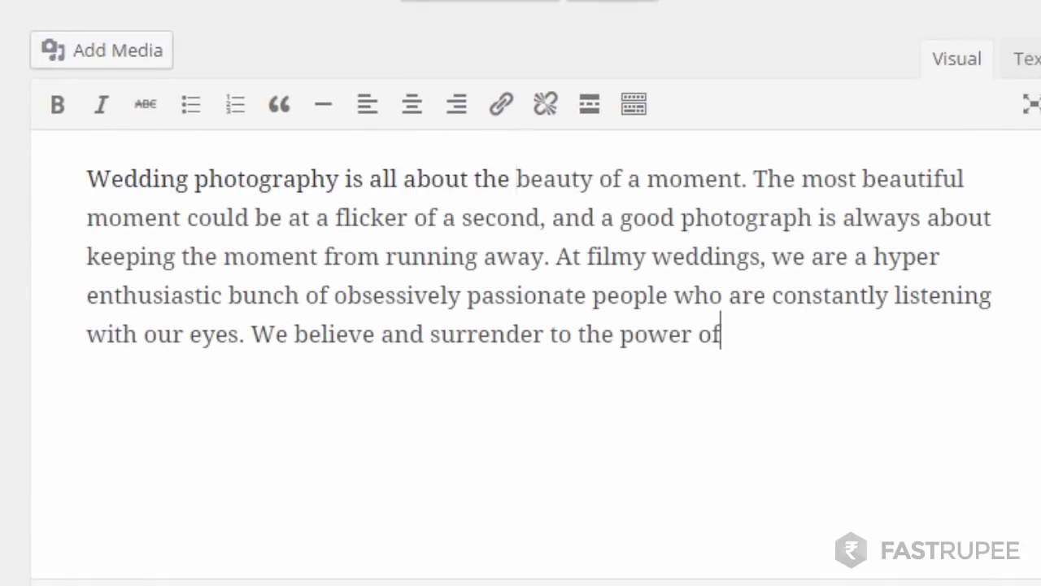
text(a good photograph.)
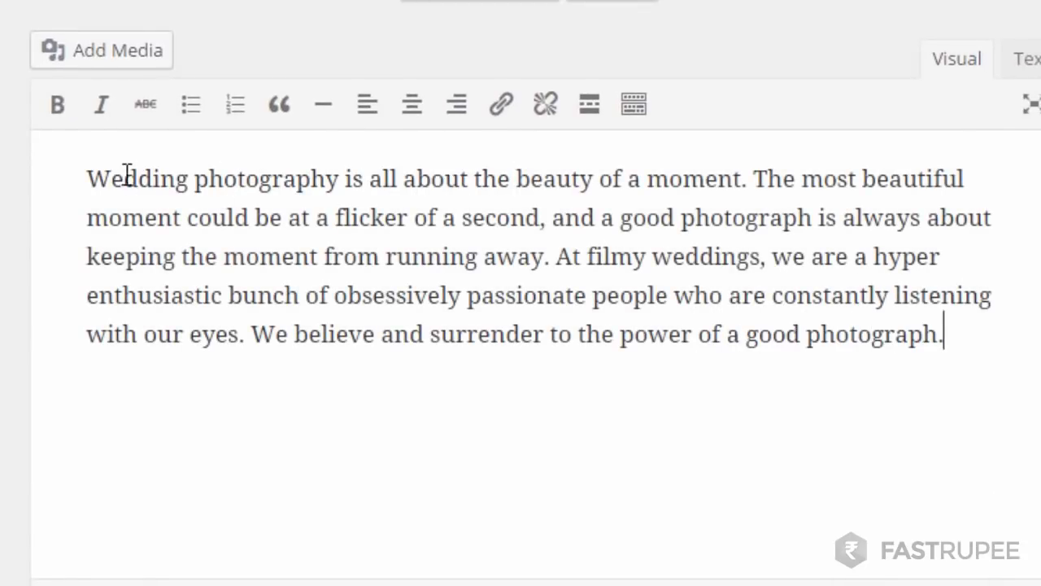
- Insert the wedding couple photo at the start of the Beauty of a Moment post and publish it
click(101, 49)
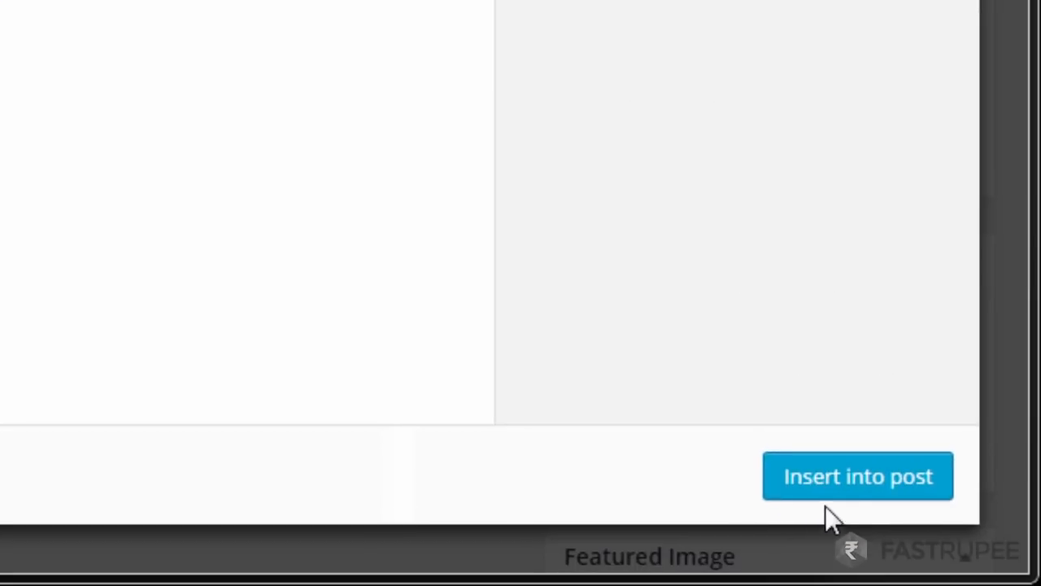
click(857, 475)
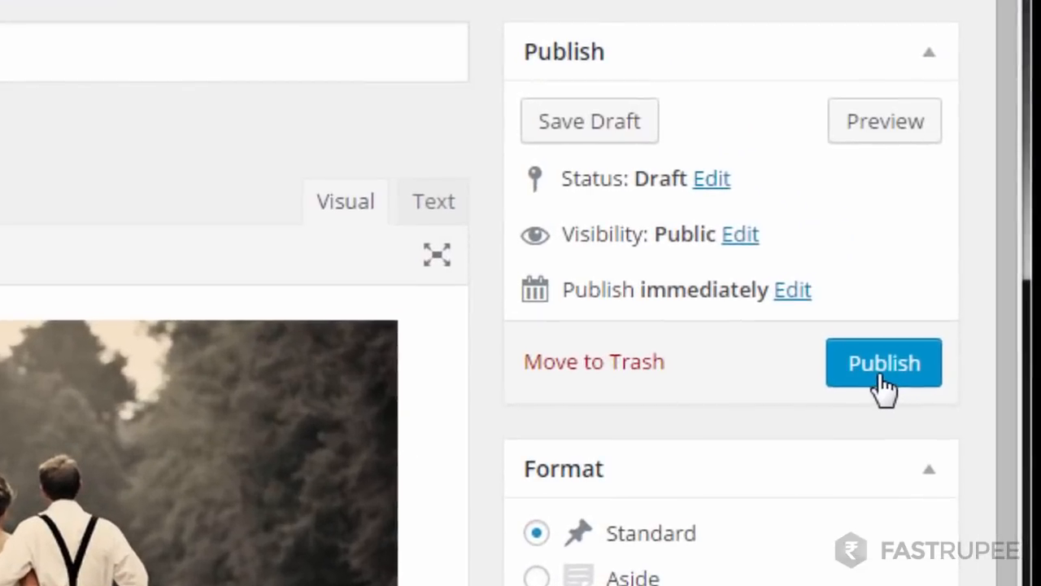
click(884, 362)
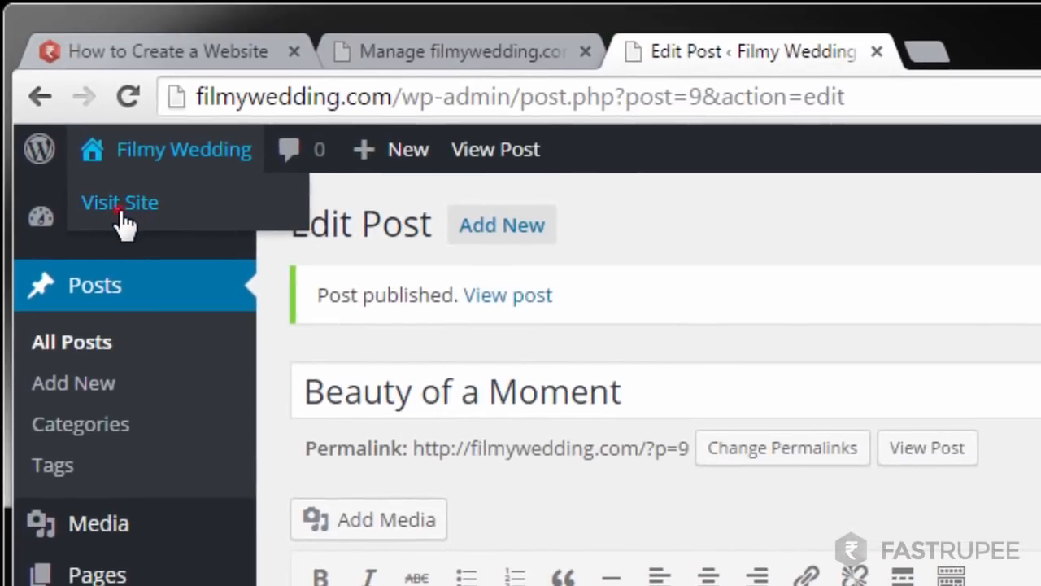
- Visit the live site showing the Beauty of a Moment post with its photo
click(121, 202)
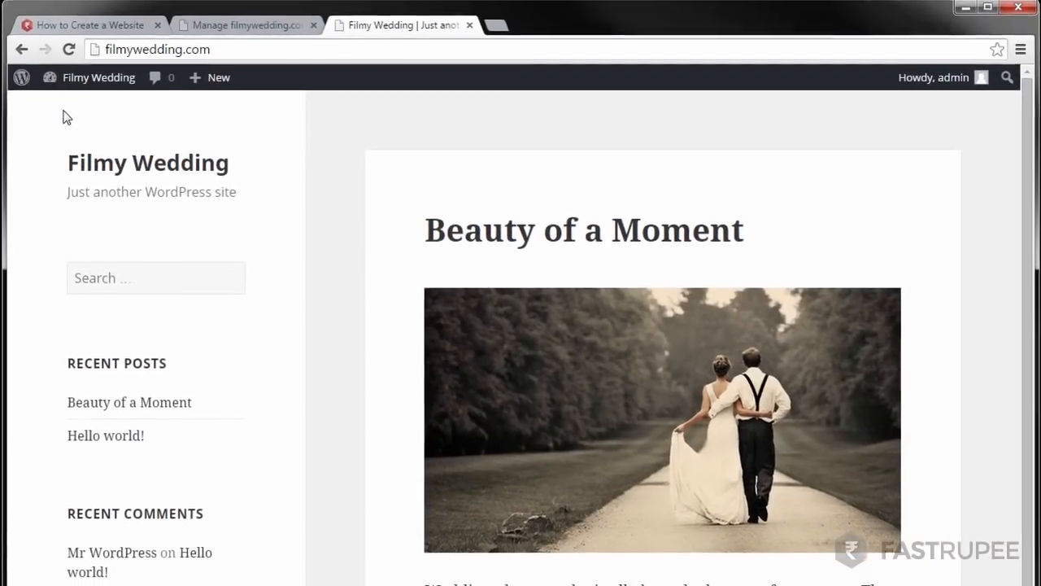
scroll(down, 3)
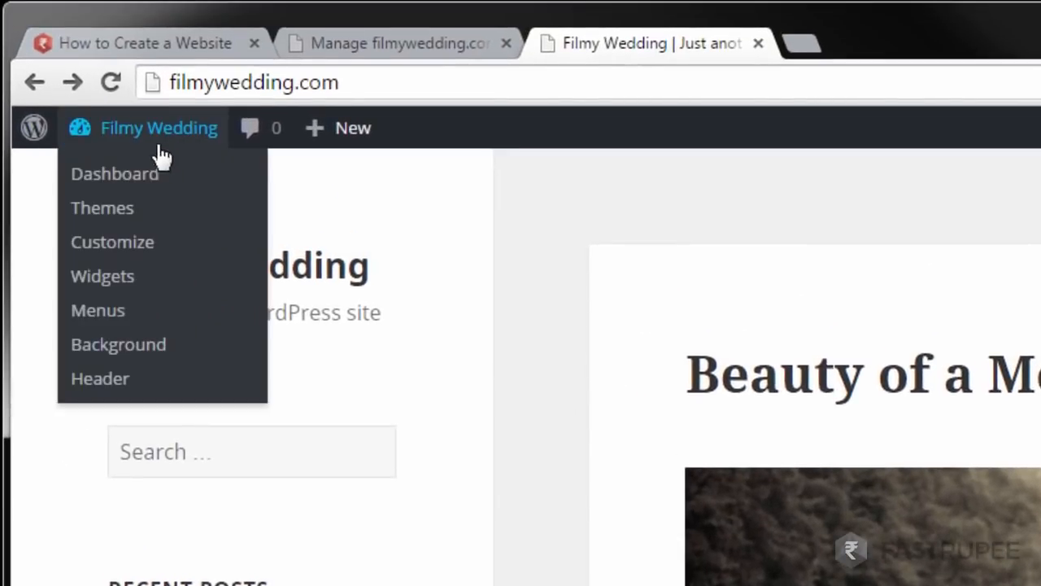
- Browse the popular themes from Dashboard > Appearance > Themes > Add New
click(113, 172)
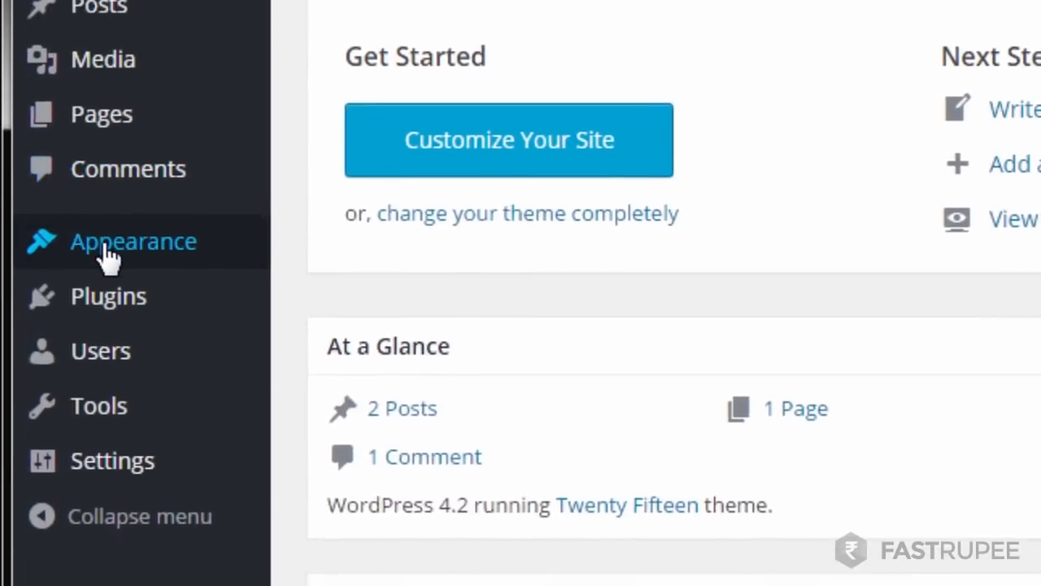
click(133, 241)
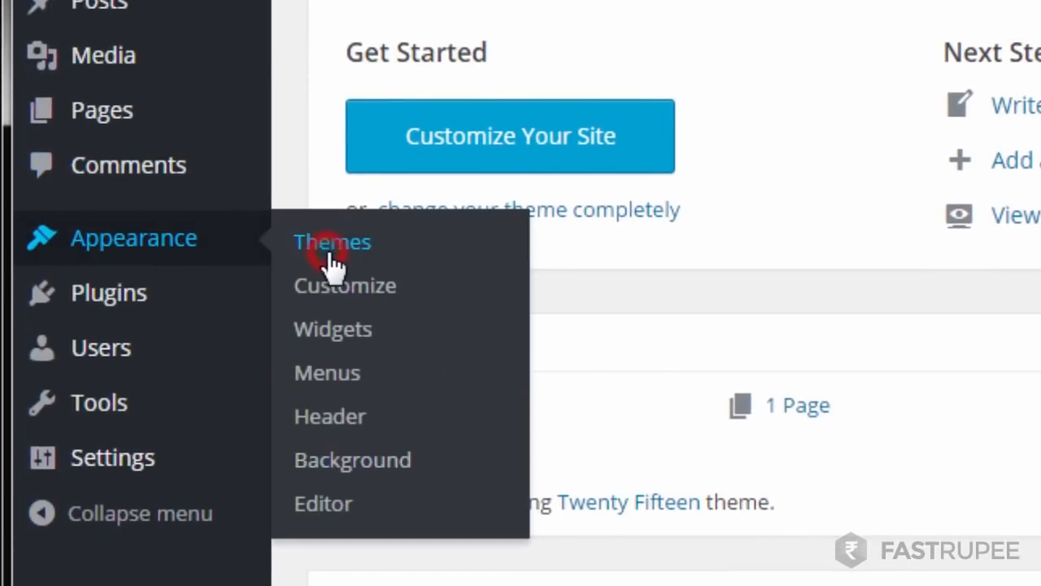
click(332, 241)
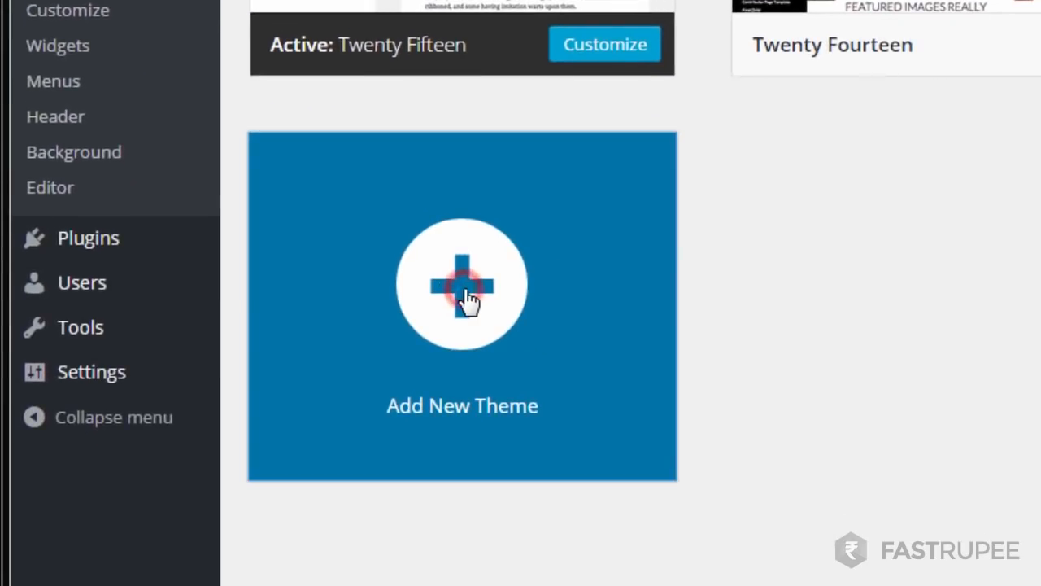
click(462, 285)
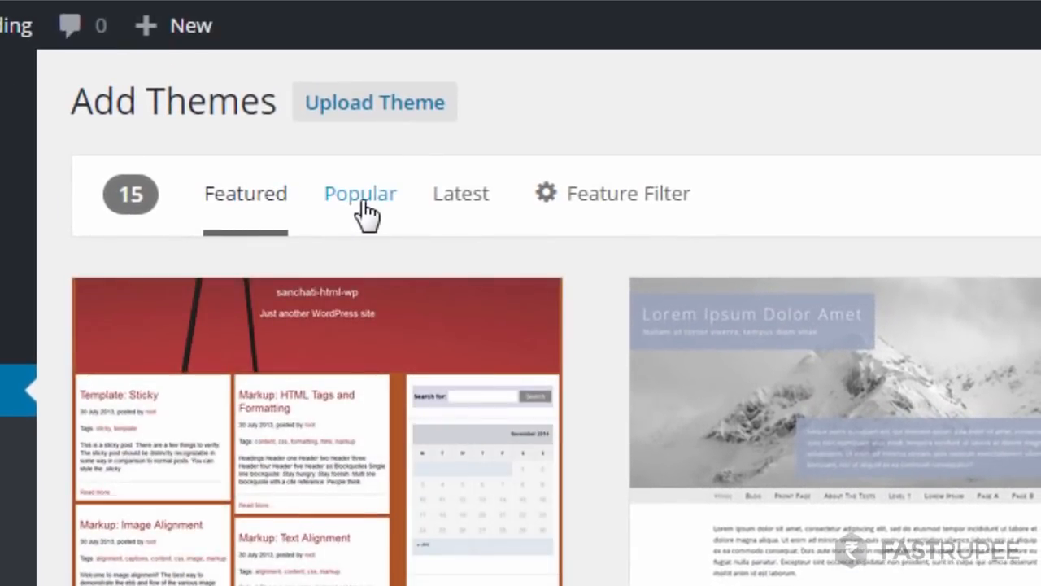
click(361, 192)
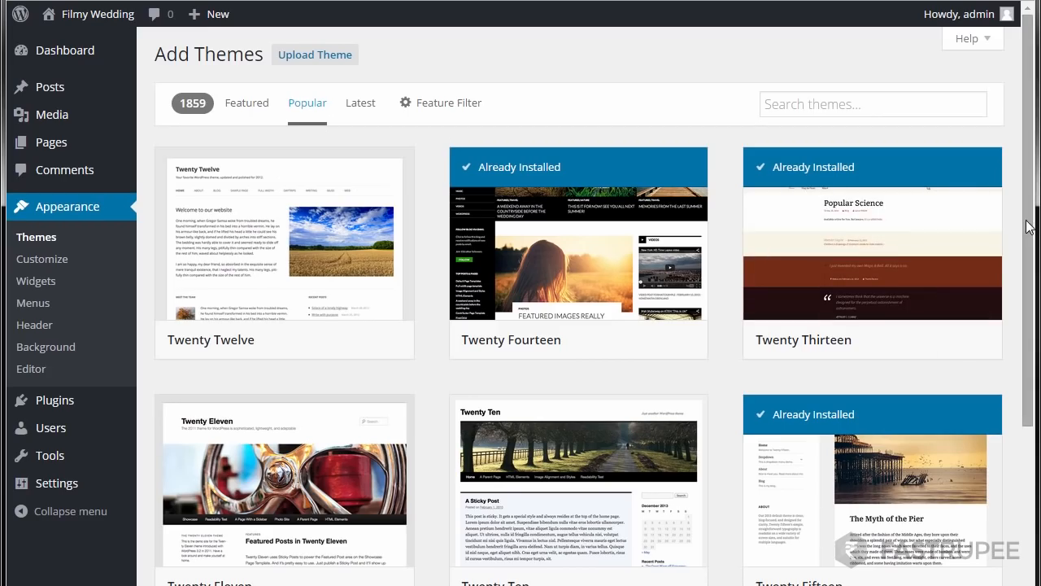
scroll(down, 3)
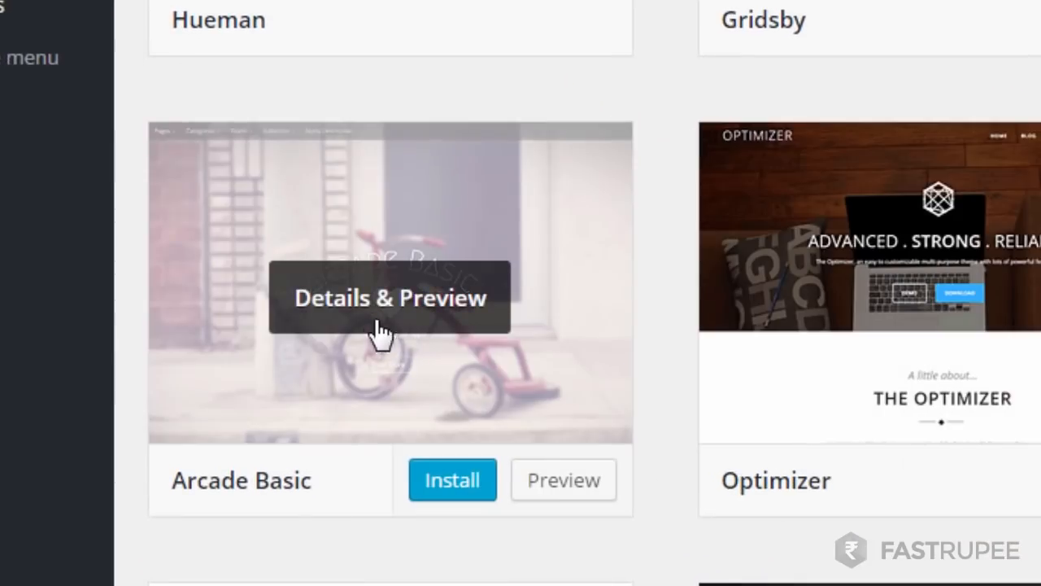
- Install and activate the Arcade Basic theme, then view the site in it
click(391, 297)
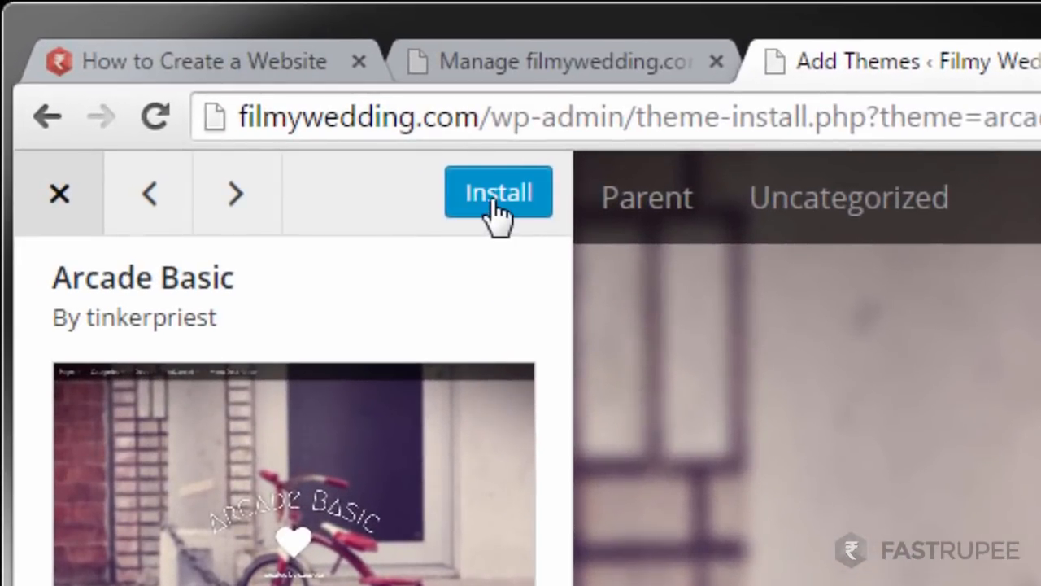
click(498, 192)
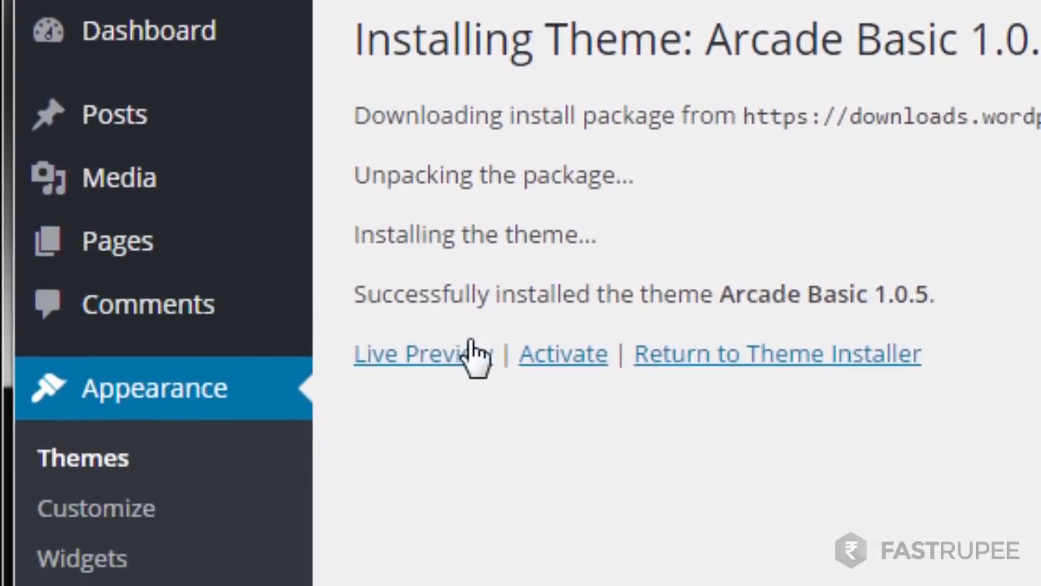
click(563, 353)
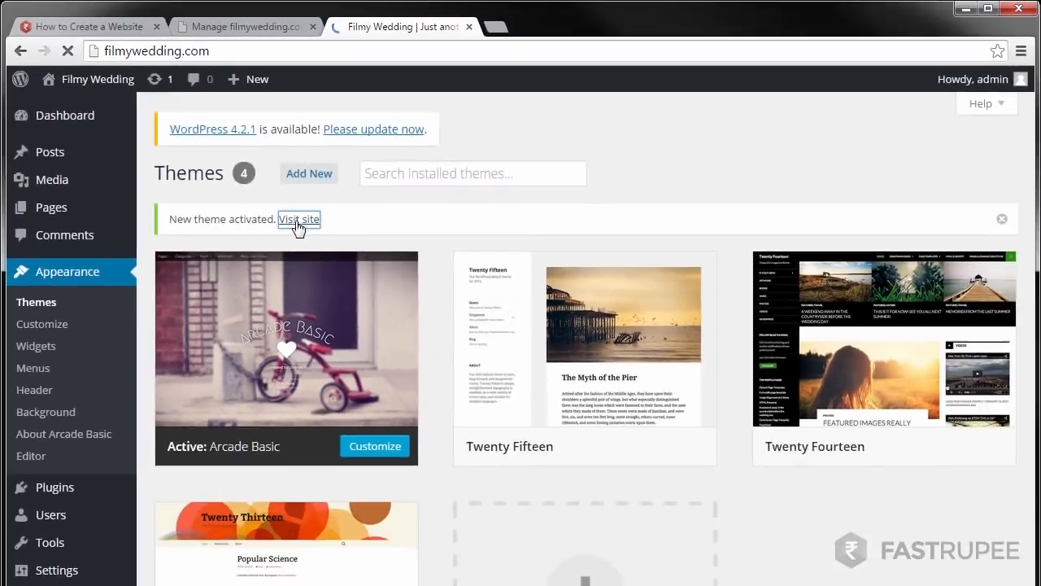
click(299, 218)
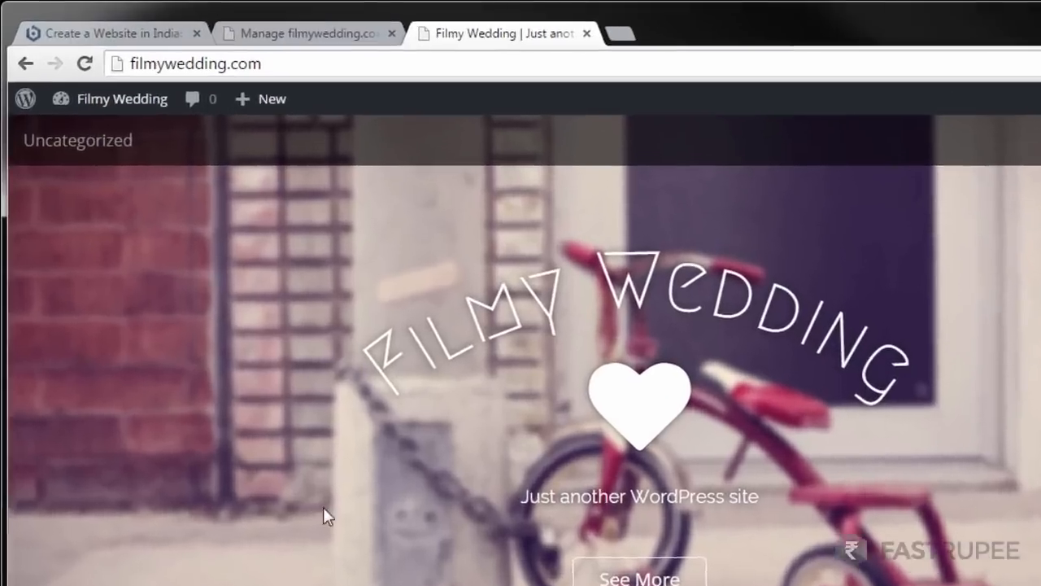
click(110, 99)
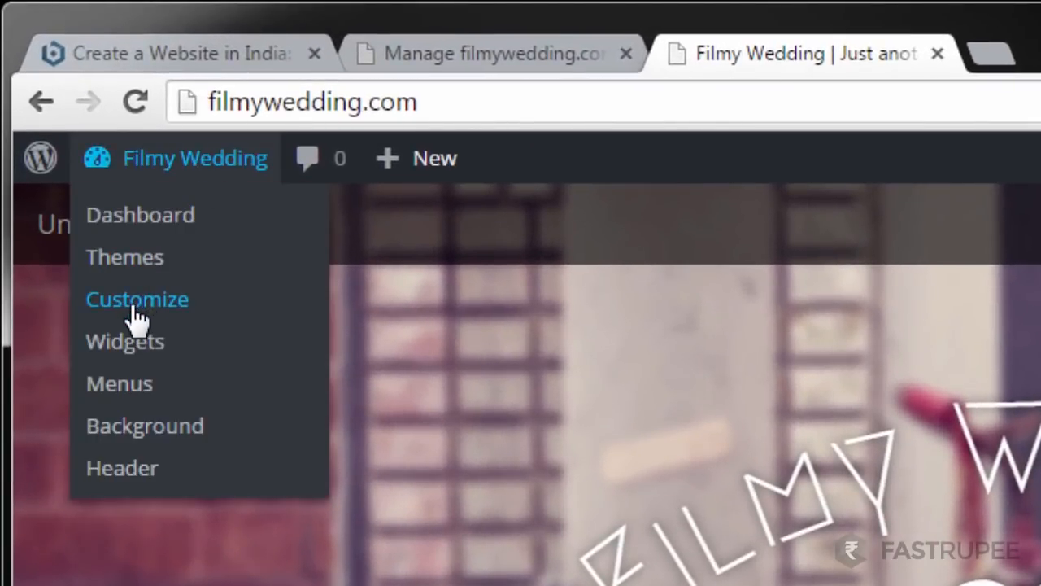
- In the Customizer, set the wedding couple photo as header image, Save & Publish, and return to the site
click(136, 299)
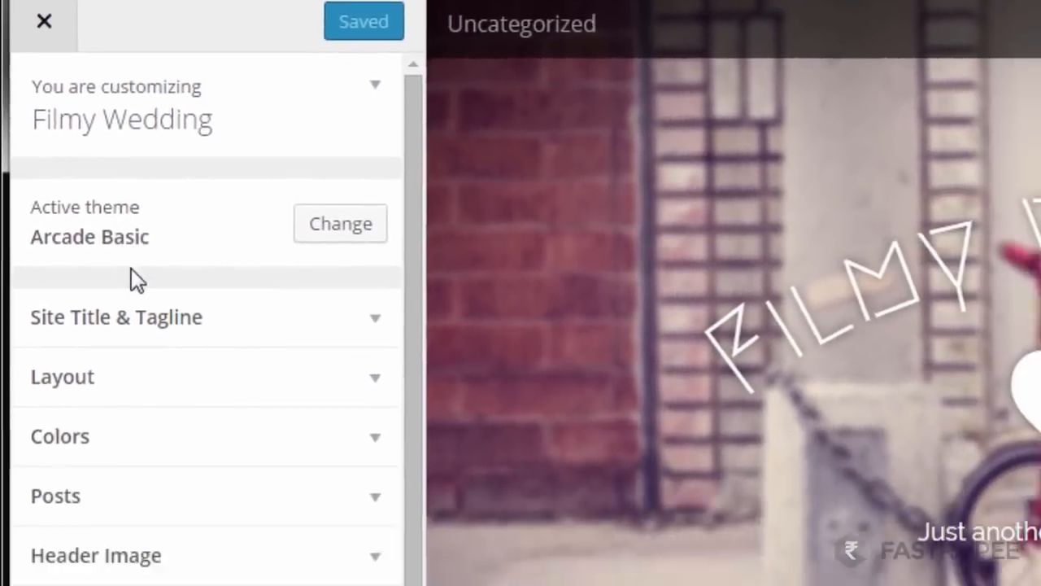
click(115, 315)
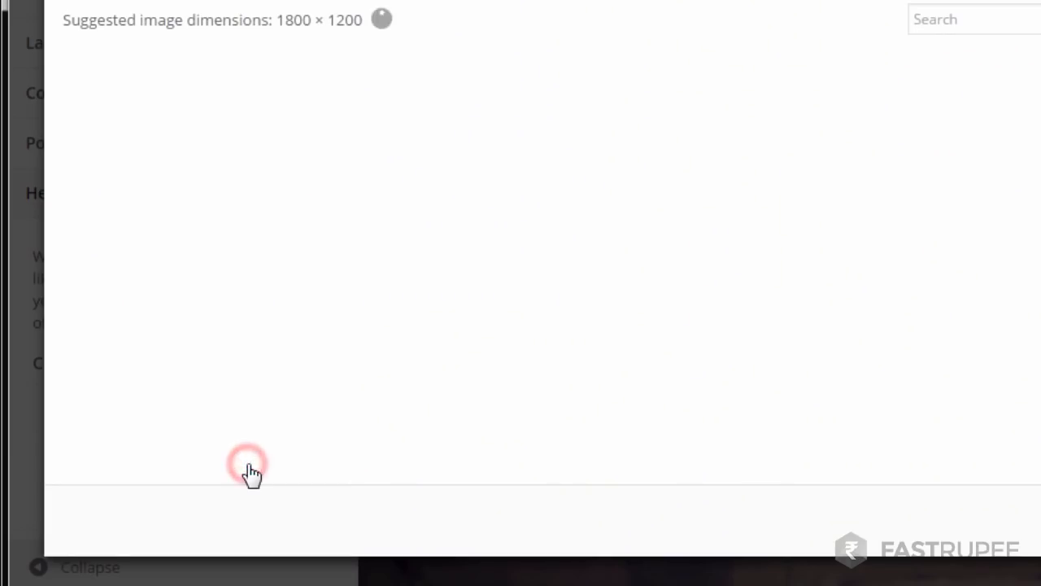
click(252, 472)
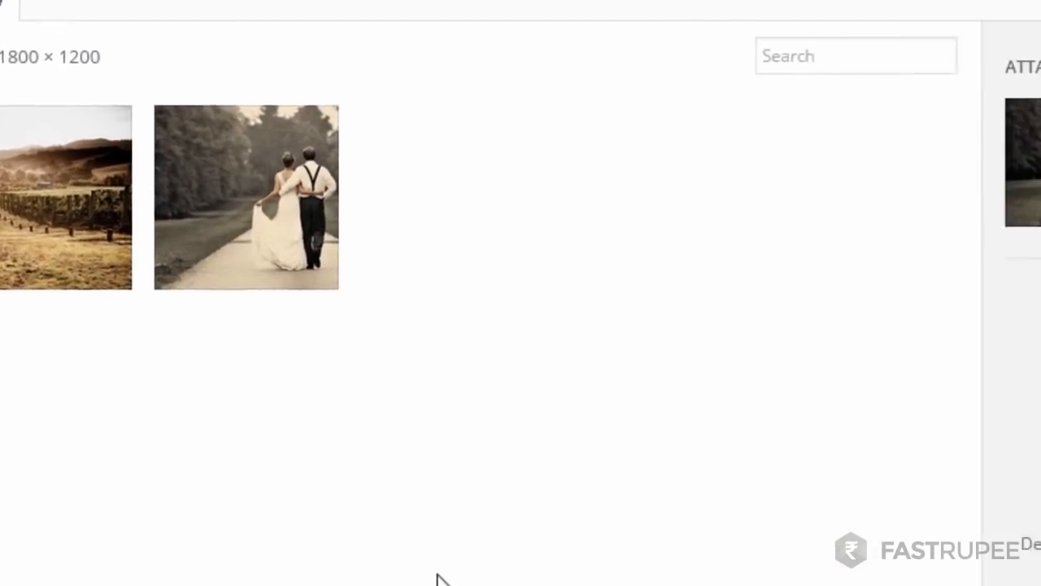
click(246, 197)
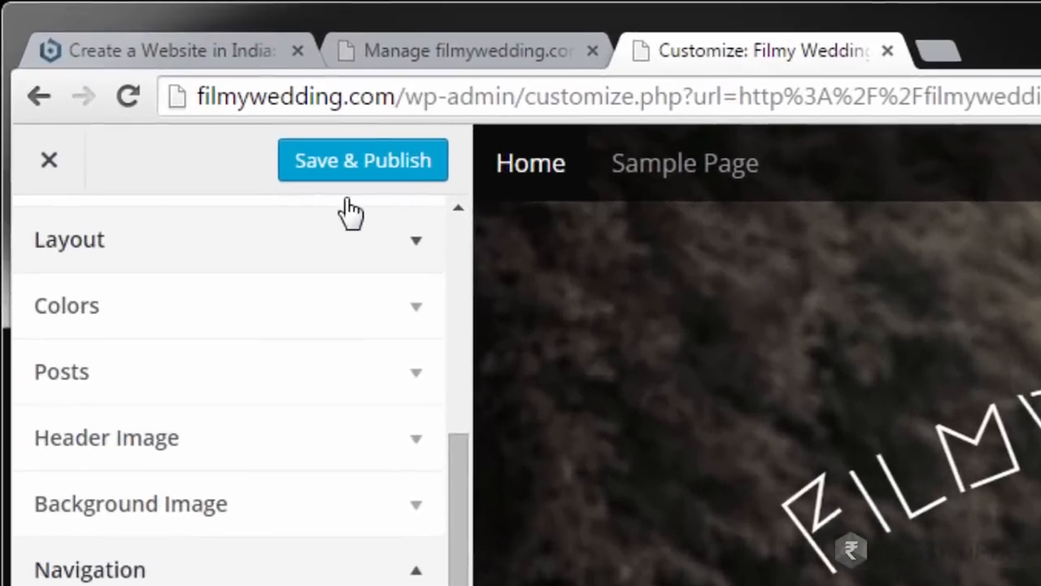
click(361, 159)
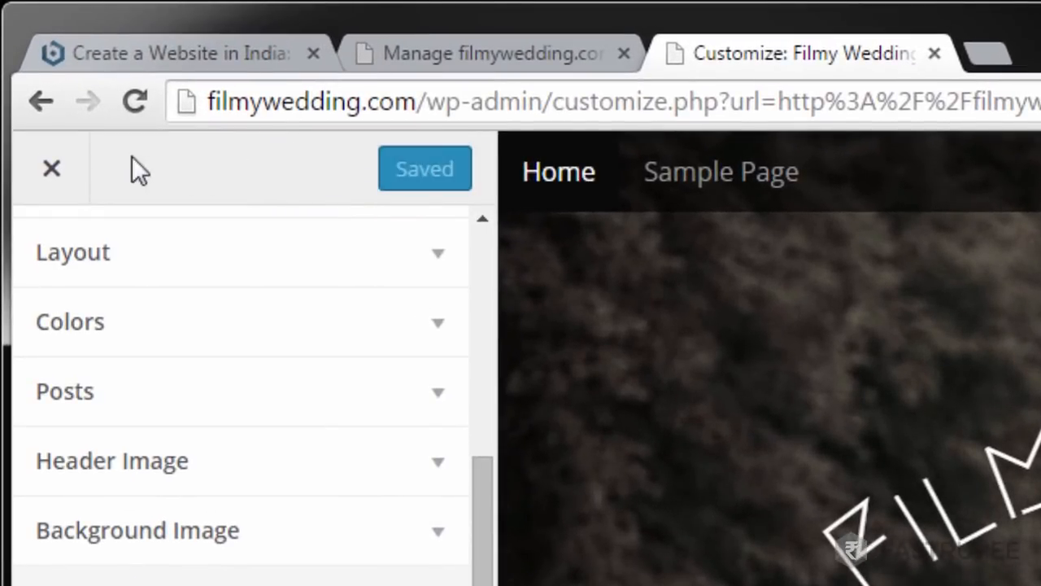
click(52, 168)
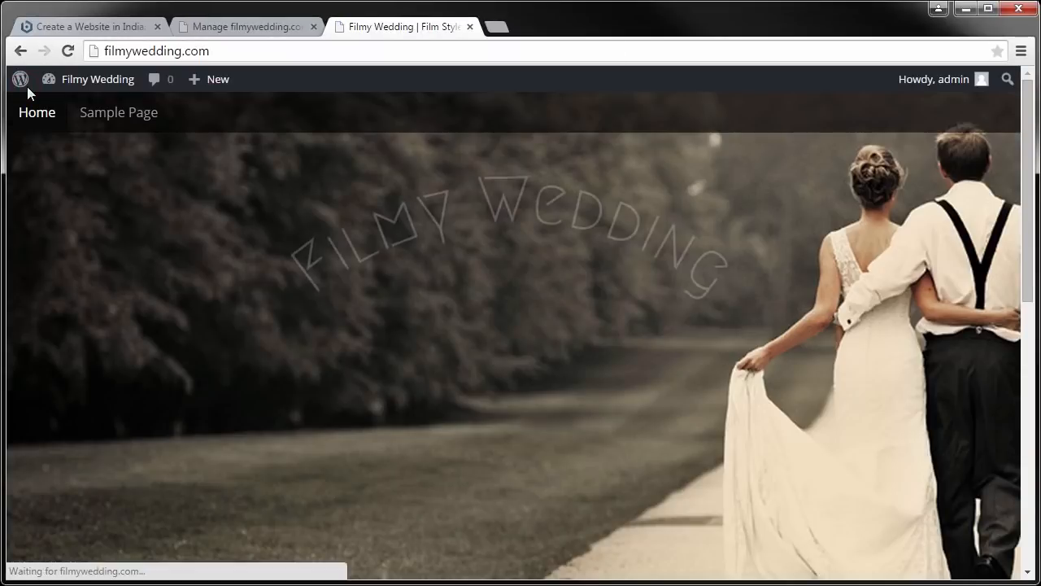